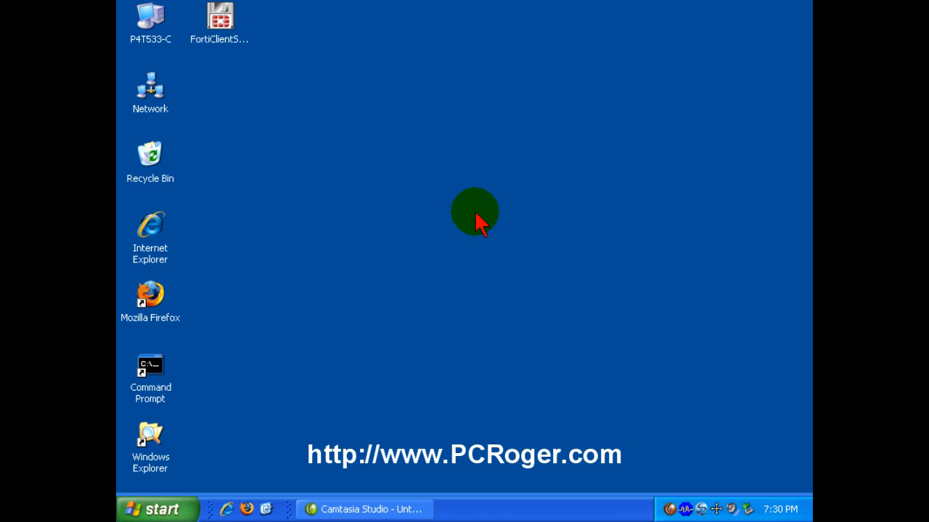
mouse_move(461, 218)
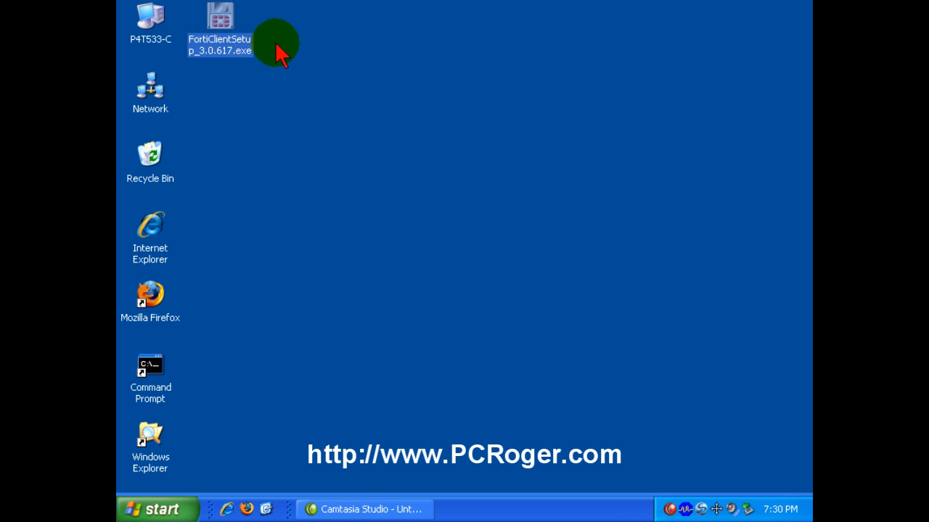
mouse_move(305, 41)
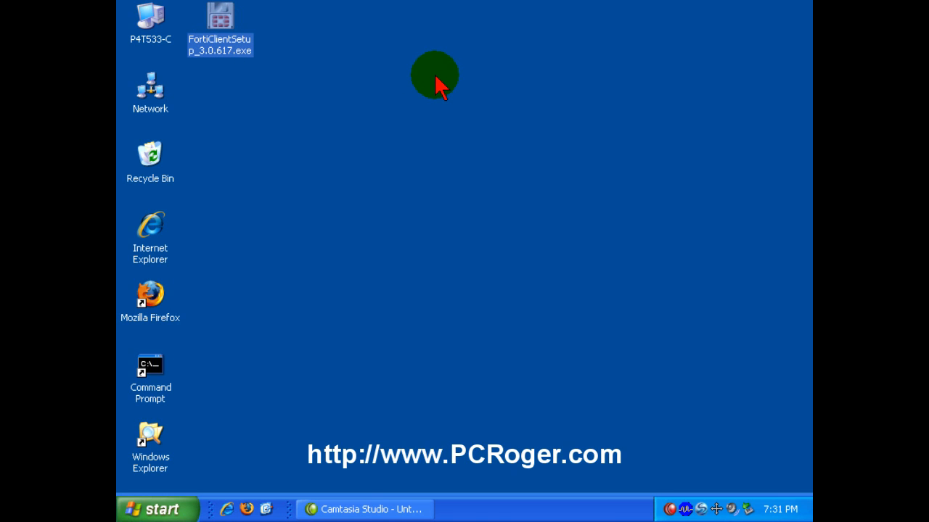
Launch FortiClientSetup_3.0.617.exe and accept the licence agreement to reach Setup Type
double_click(219, 16)
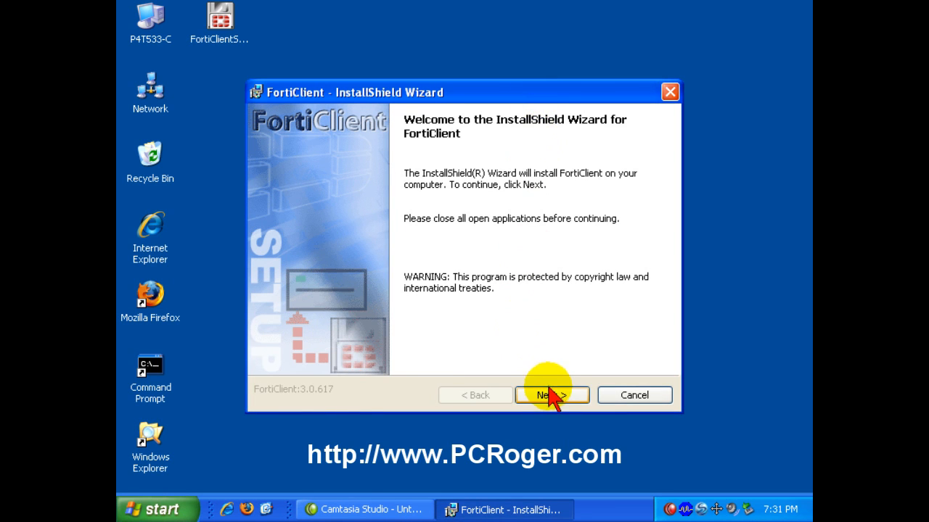
left_click(552, 394)
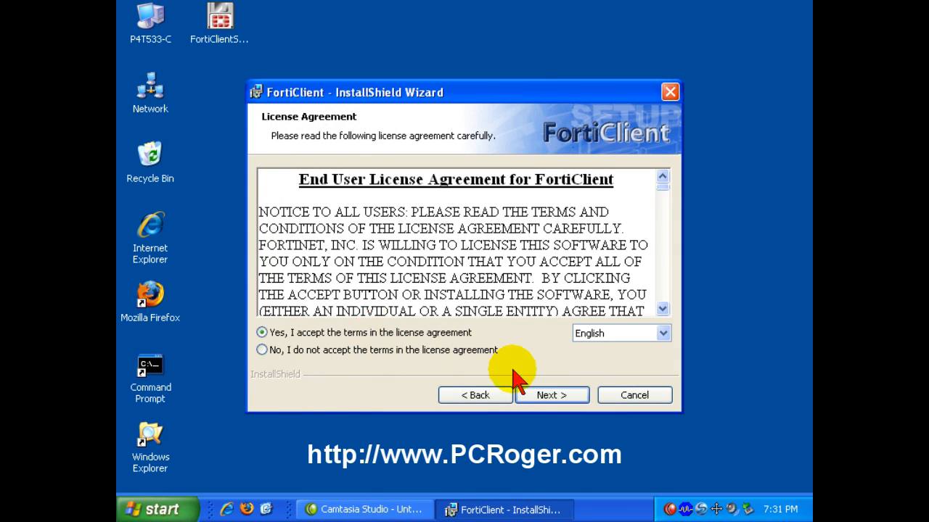
left_click(552, 394)
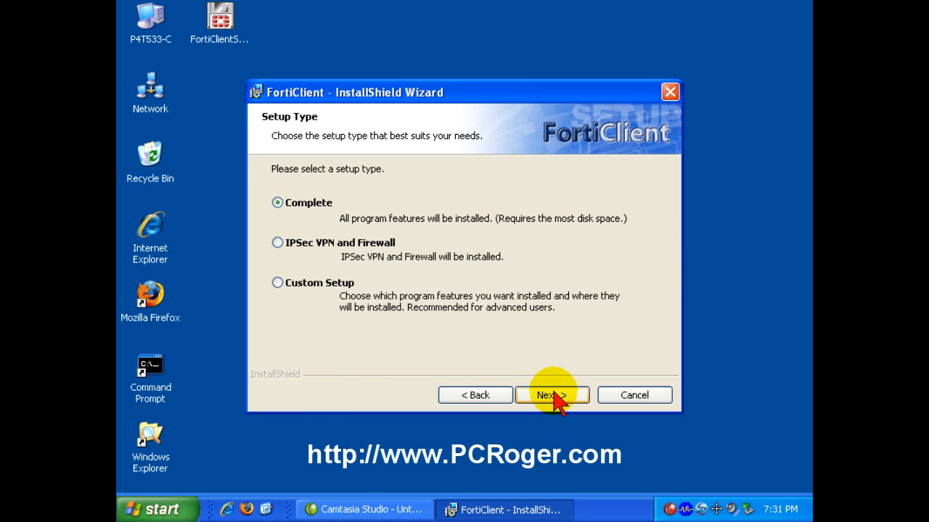
mouse_move(563, 365)
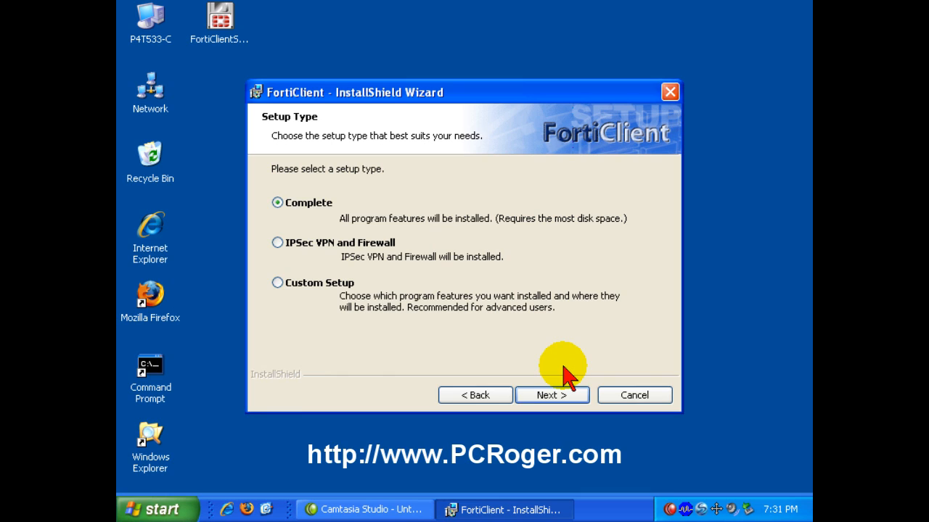
mouse_move(308, 258)
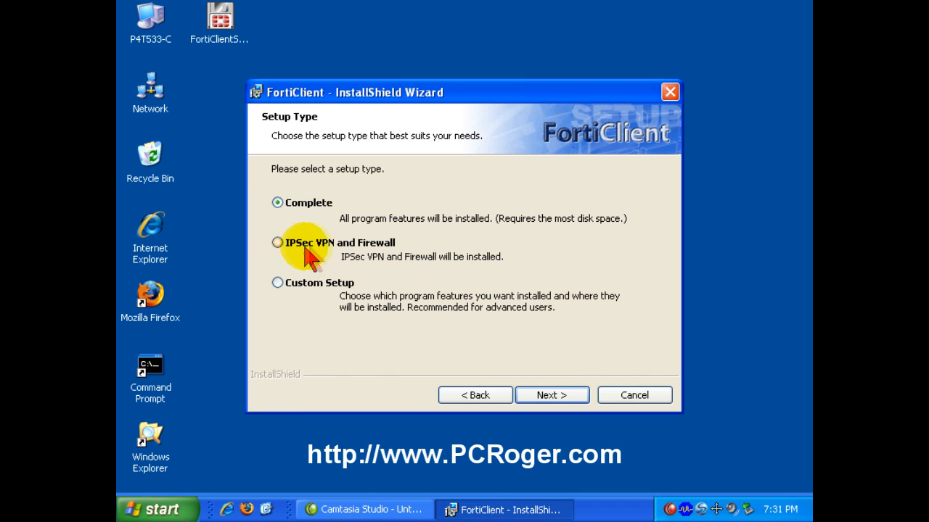
mouse_move(376, 249)
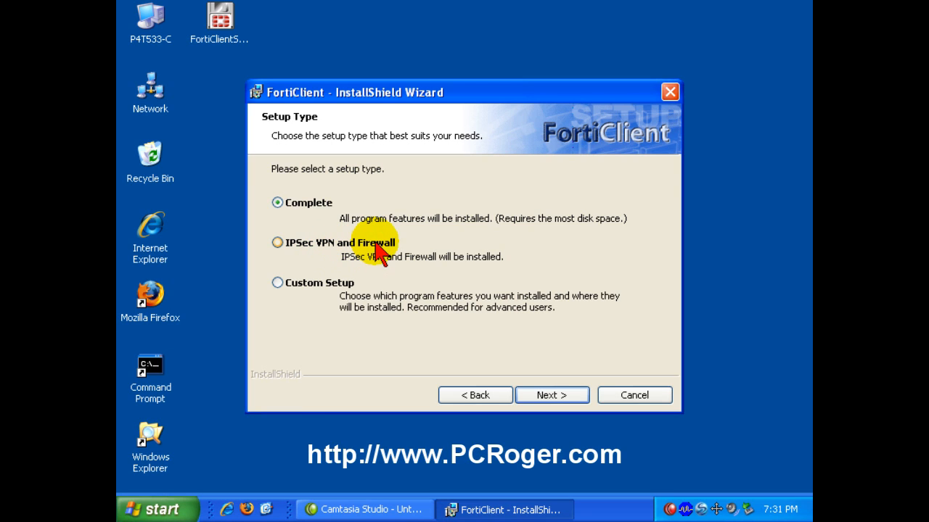
mouse_move(395, 244)
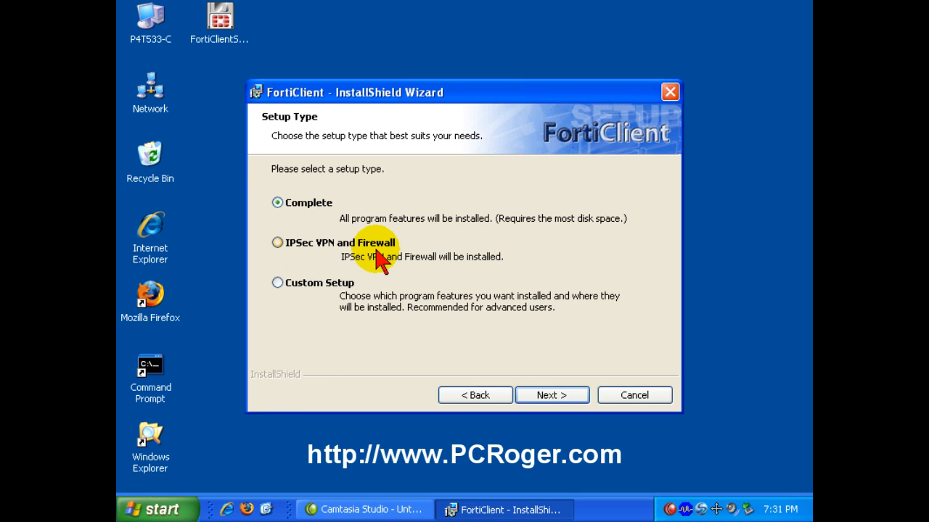
mouse_move(337, 273)
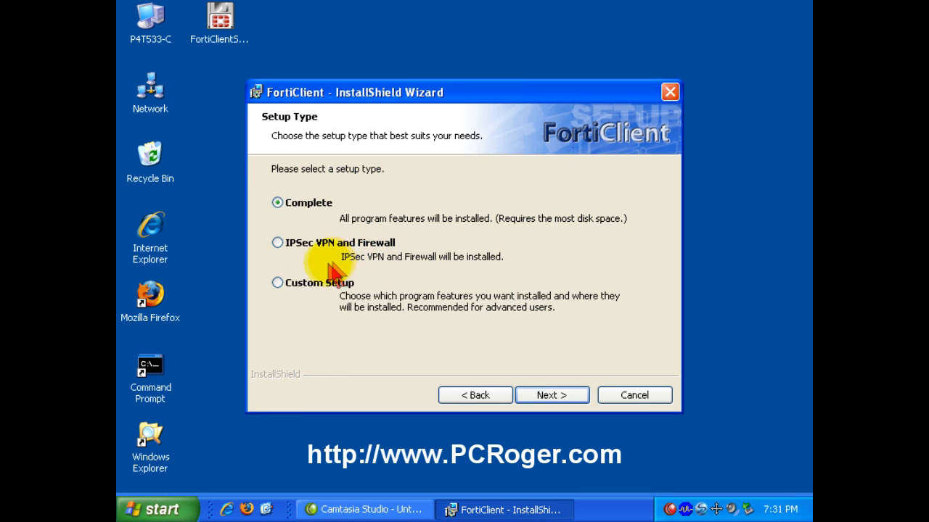
mouse_move(323, 258)
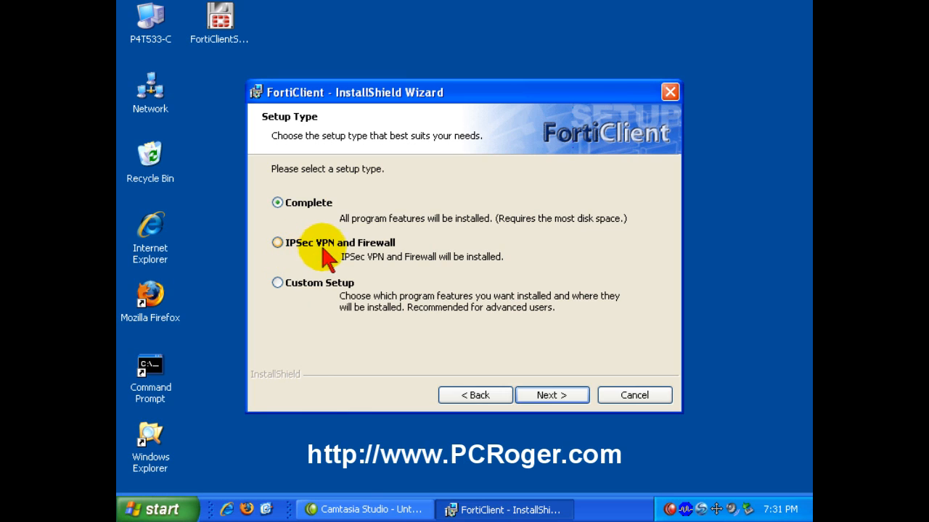
mouse_move(279, 293)
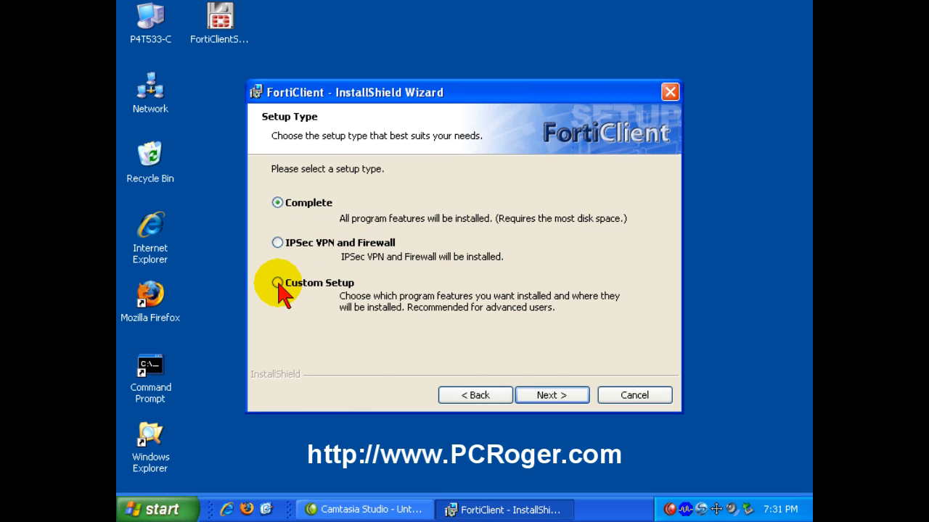
Choose Custom Setup keeping only IPSec VPN, marking the other features including AntiLeak unavailable, and continue to Ready to Install
left_click(551, 395)
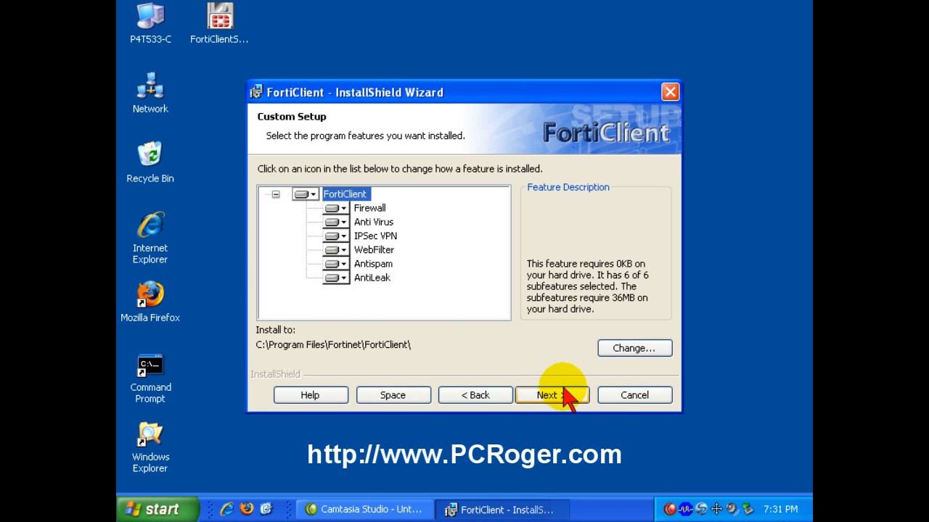
mouse_move(458, 301)
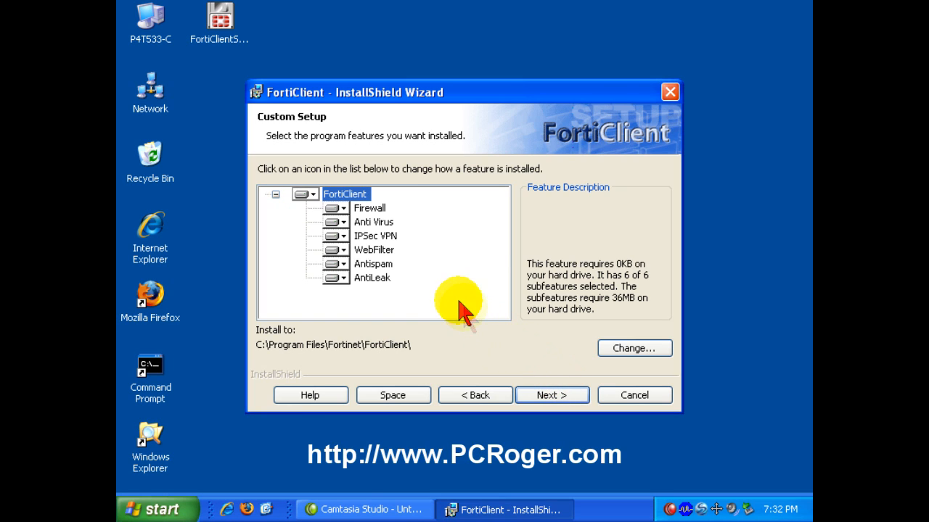
mouse_move(439, 231)
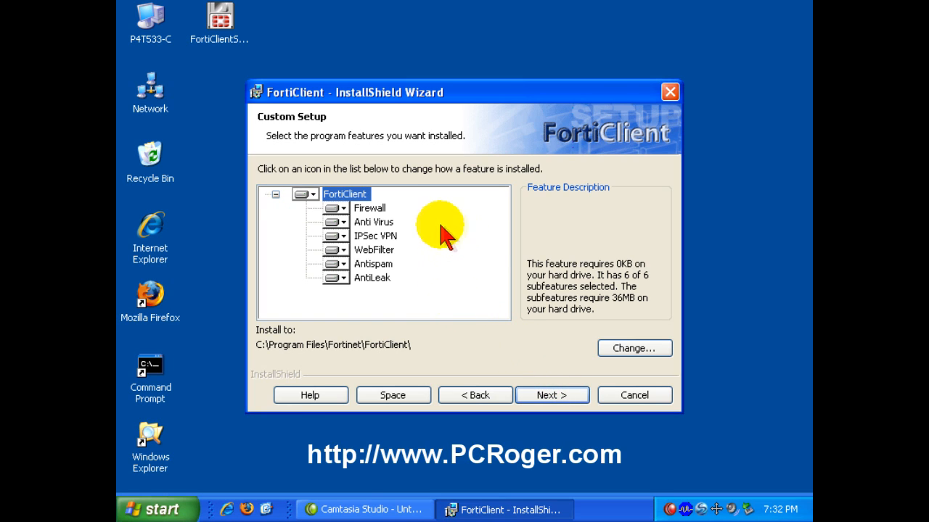
mouse_move(278, 261)
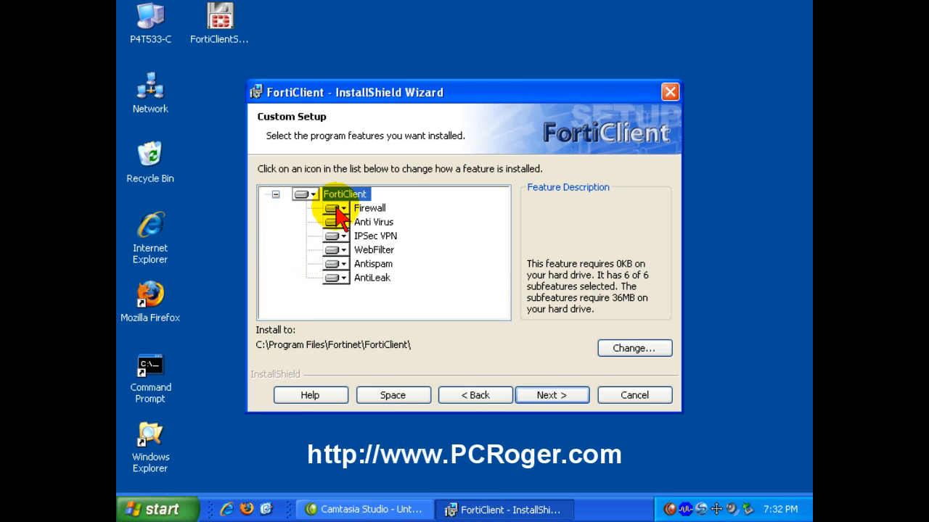
left_click(336, 208)
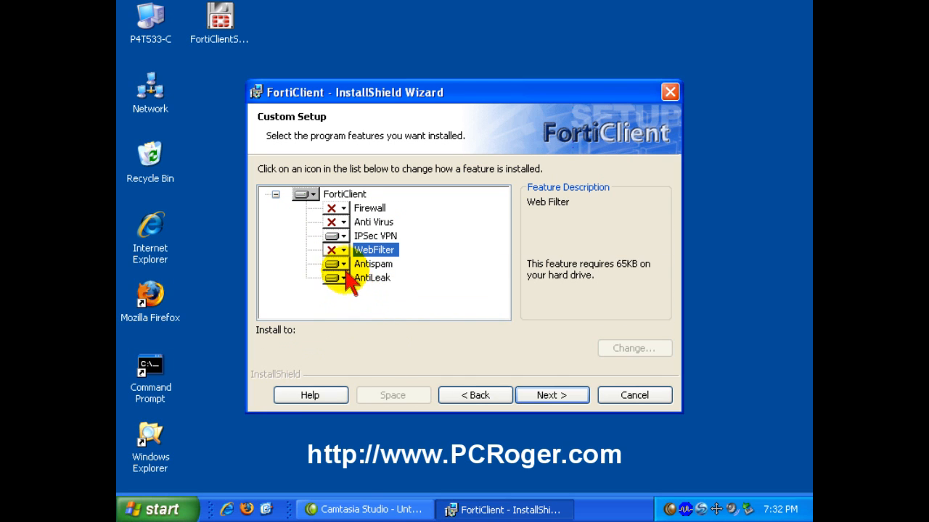
left_click(335, 277)
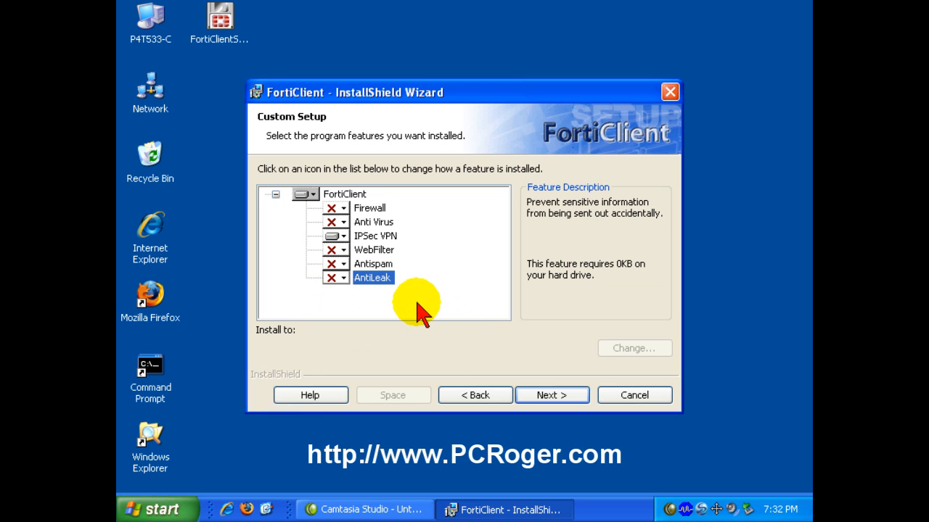
mouse_move(389, 243)
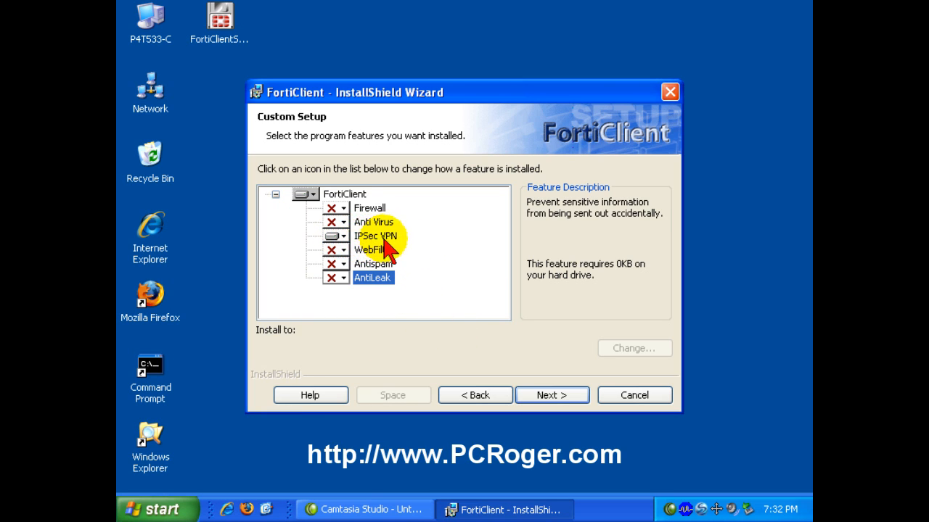
left_click(552, 395)
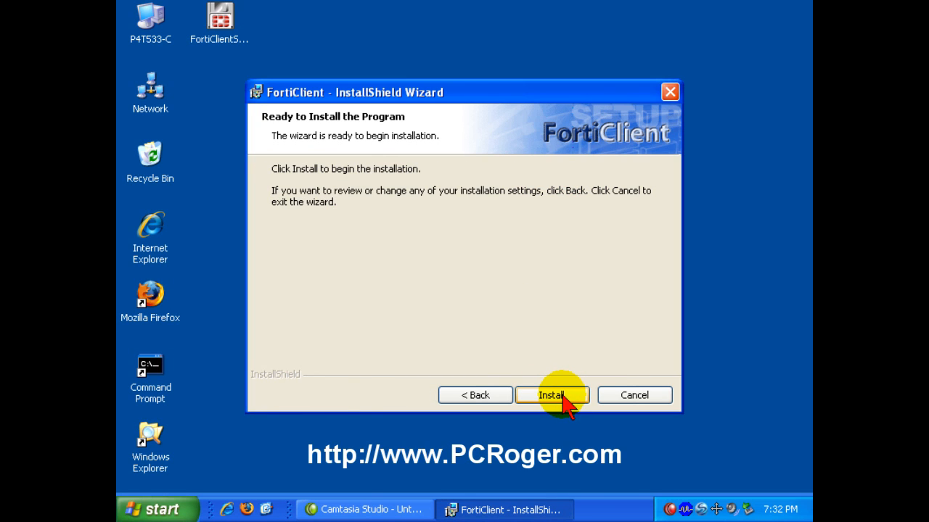
Install FortiClient and finish the completed InstallShield Wizard
left_click(552, 395)
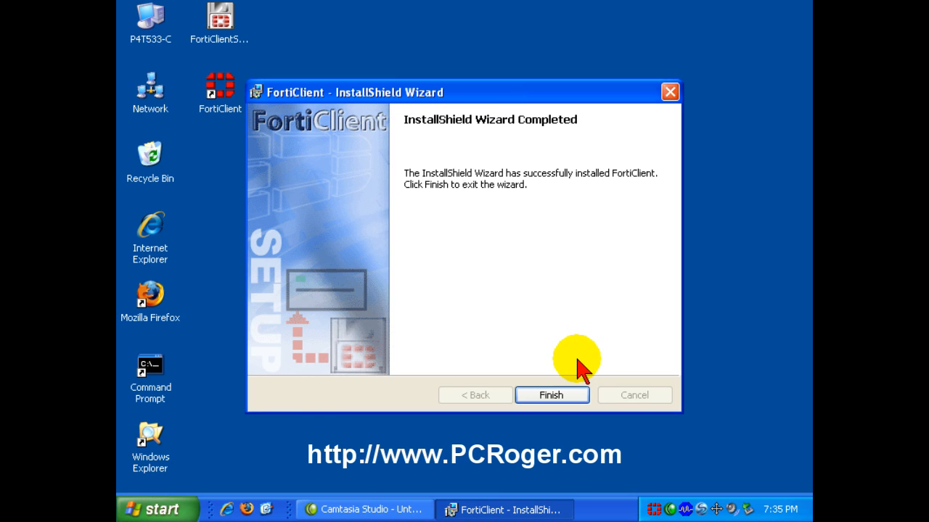
mouse_move(496, 275)
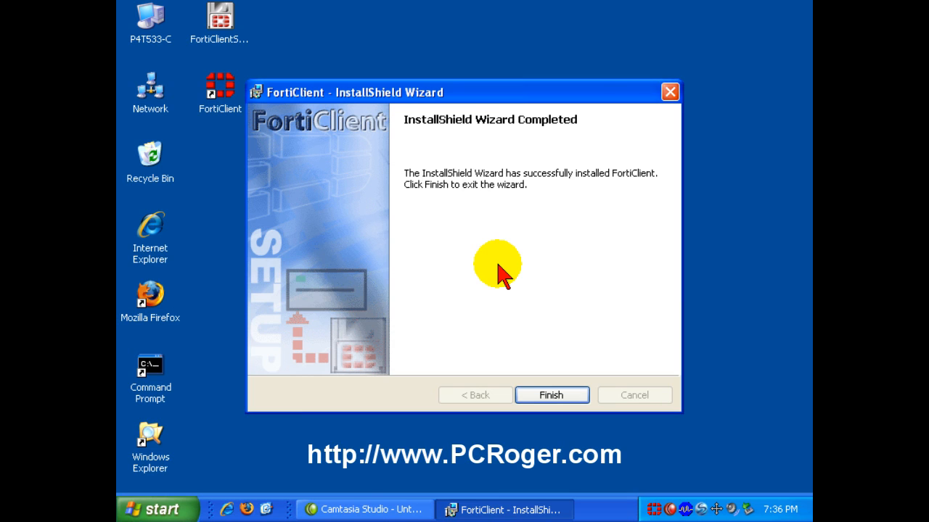
mouse_move(530, 346)
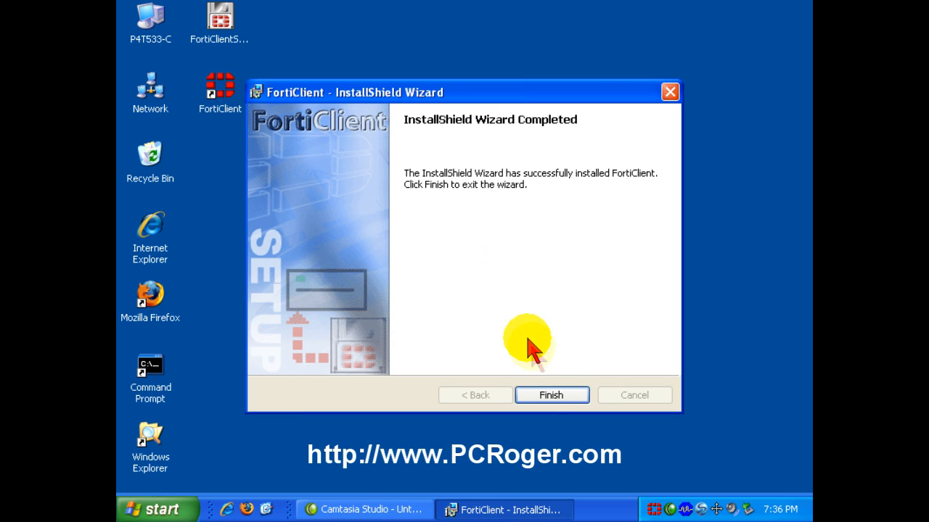
left_click(551, 395)
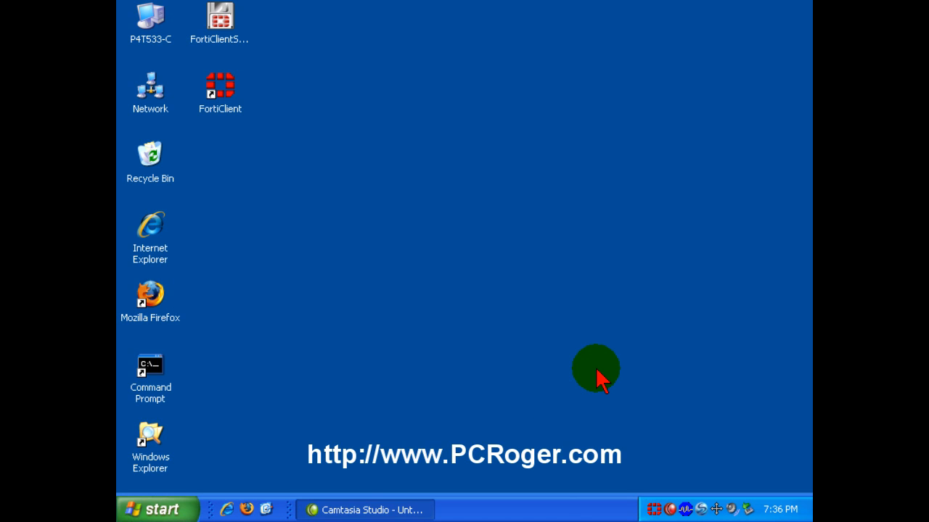
Run the FortiClient Wizard with Basic Setup, skip the license key, disable scheduled updates and finish
double_click(220, 87)
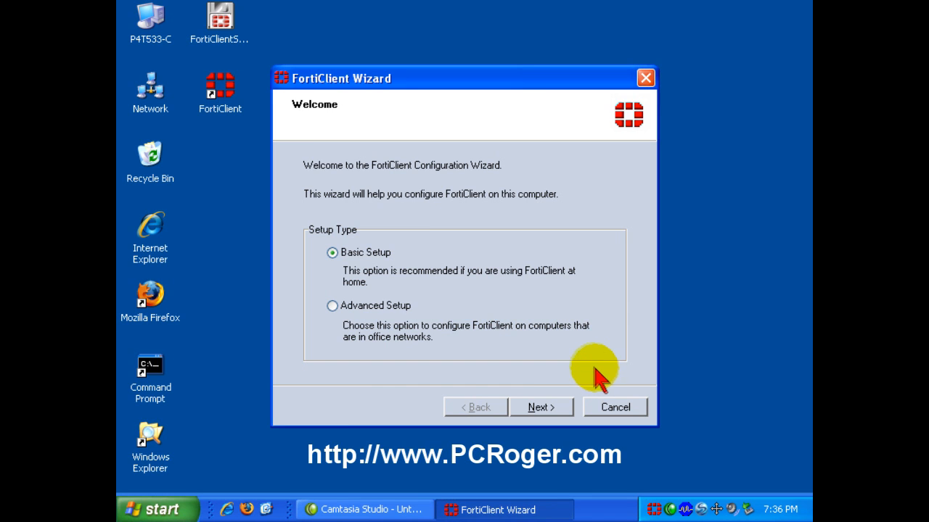
mouse_move(499, 355)
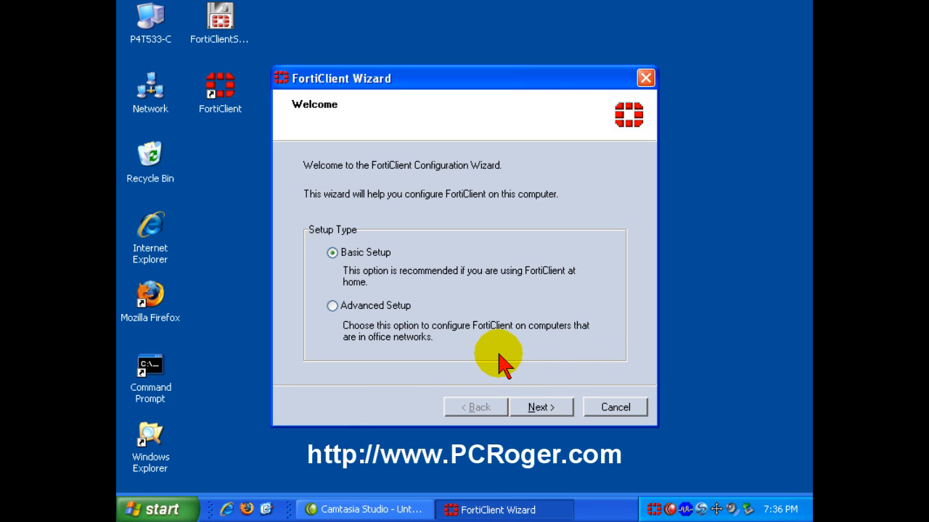
mouse_move(479, 353)
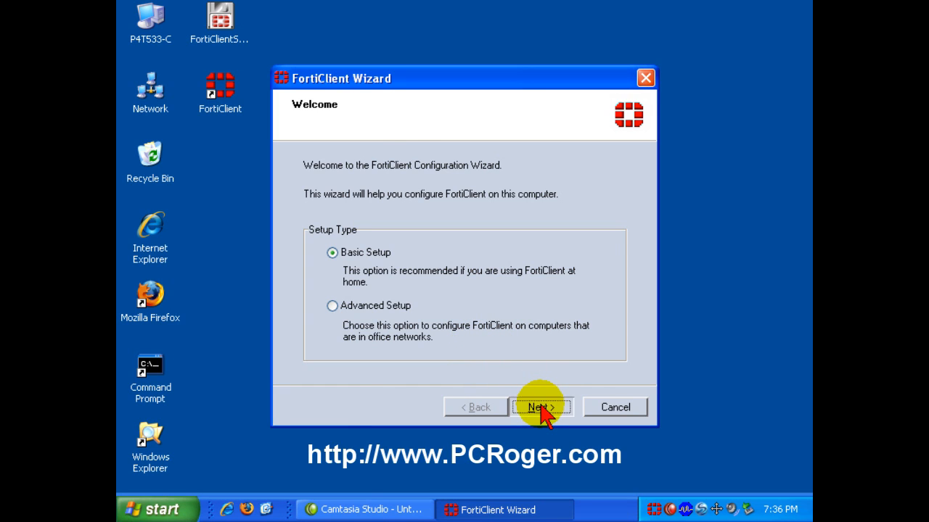
left_click(543, 406)
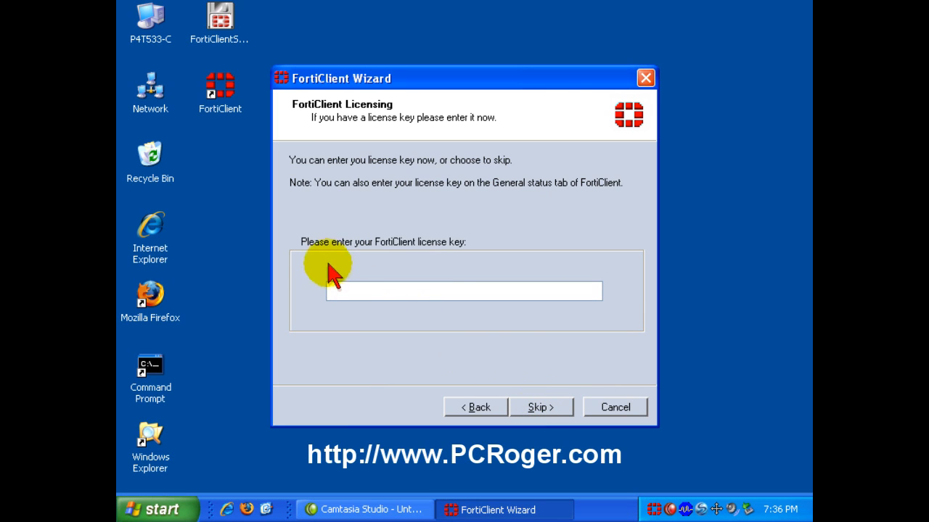
mouse_move(526, 261)
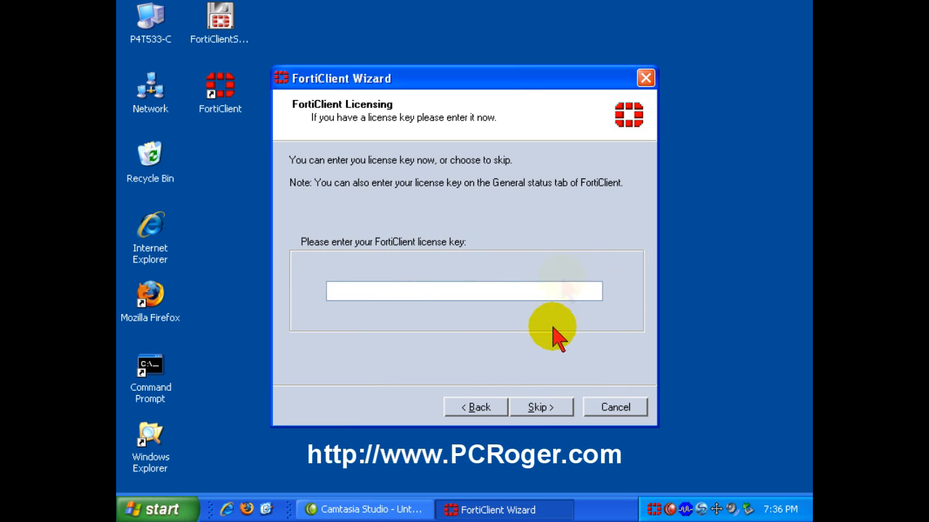
left_click(539, 406)
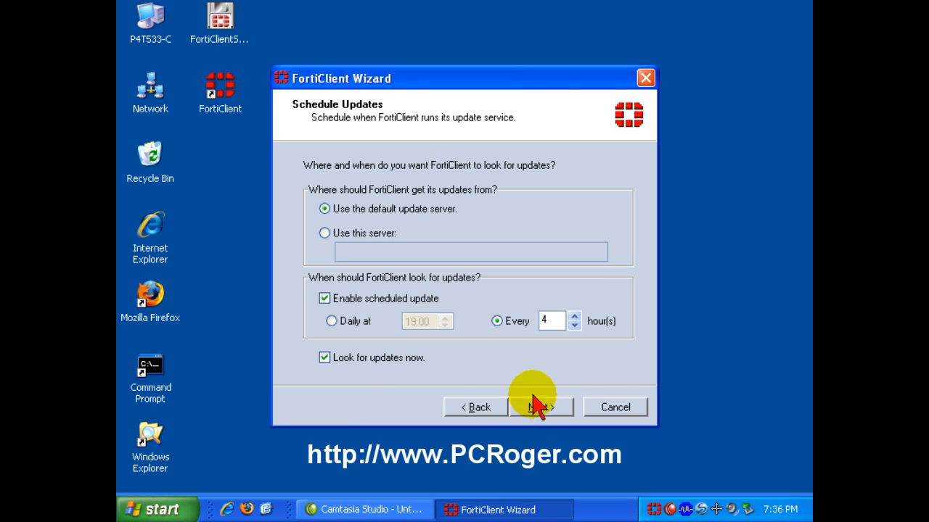
mouse_move(332, 325)
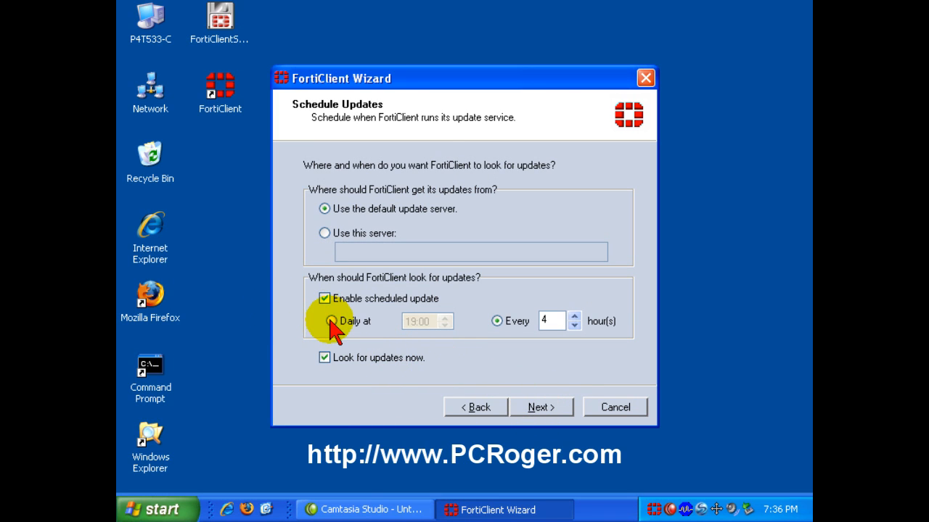
left_click(325, 299)
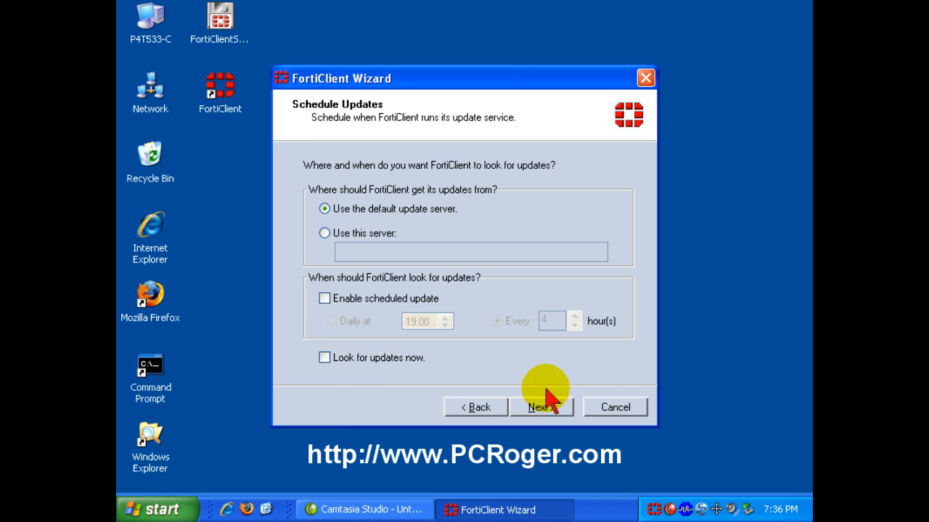
left_click(541, 407)
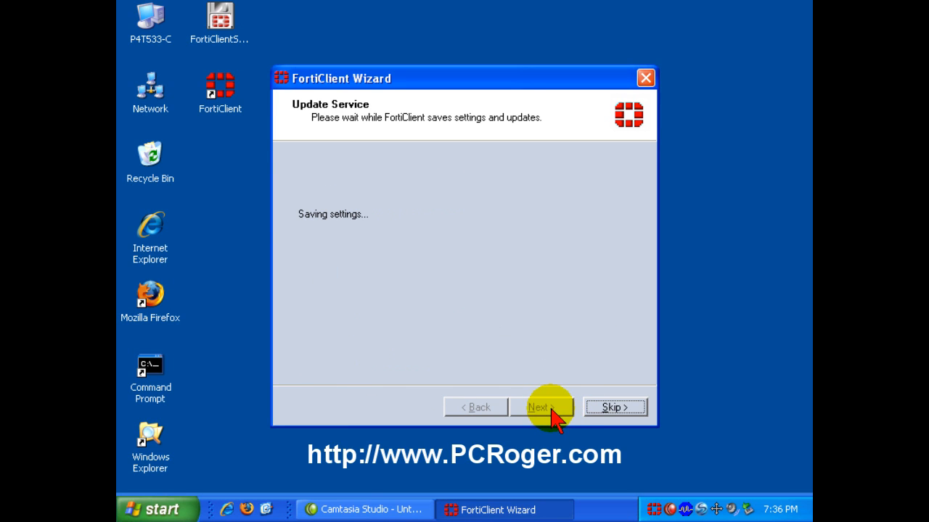
mouse_move(577, 342)
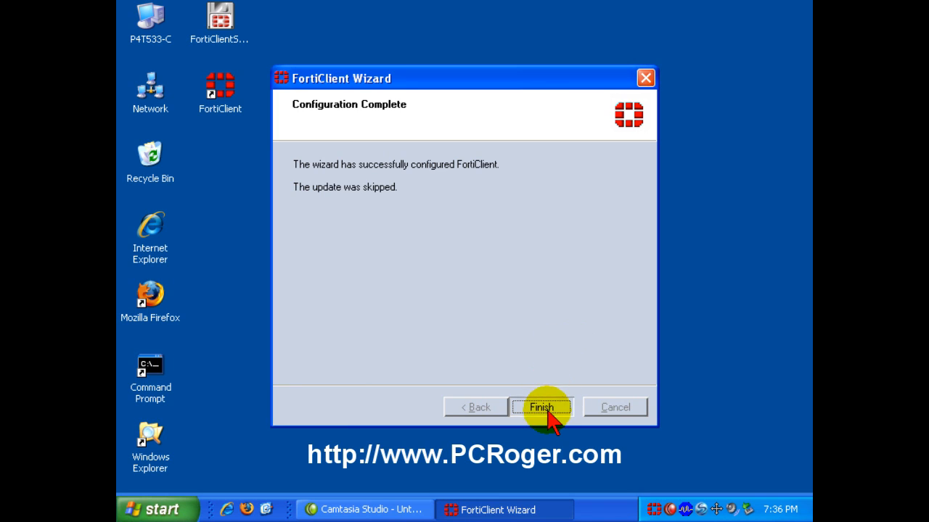
left_click(540, 406)
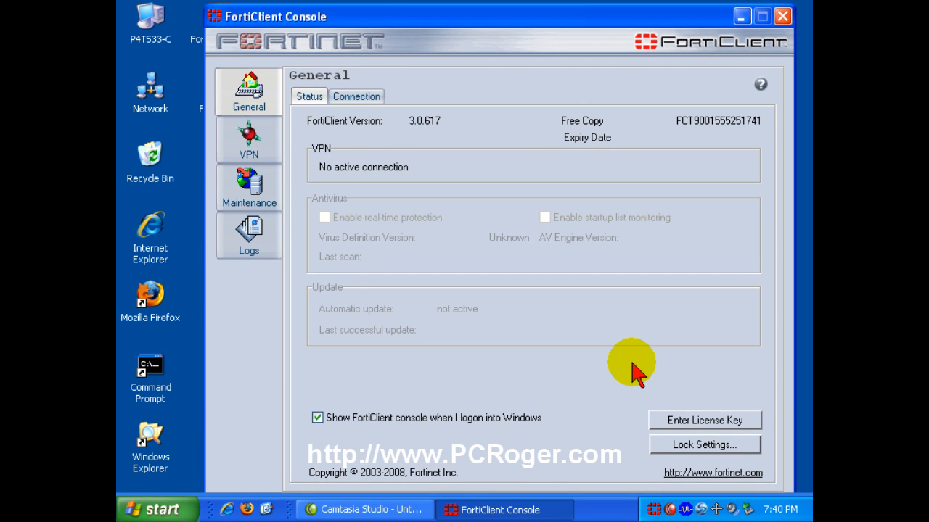
mouse_move(511, 174)
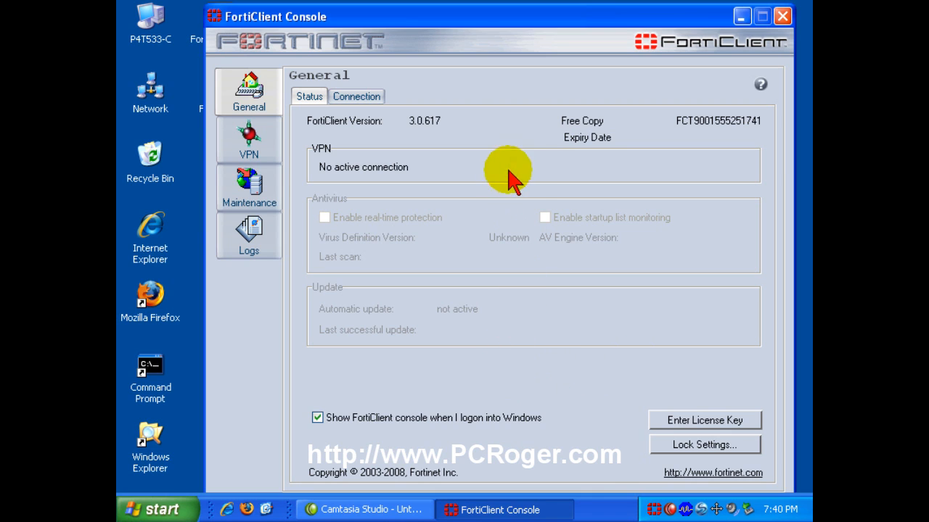
mouse_move(449, 128)
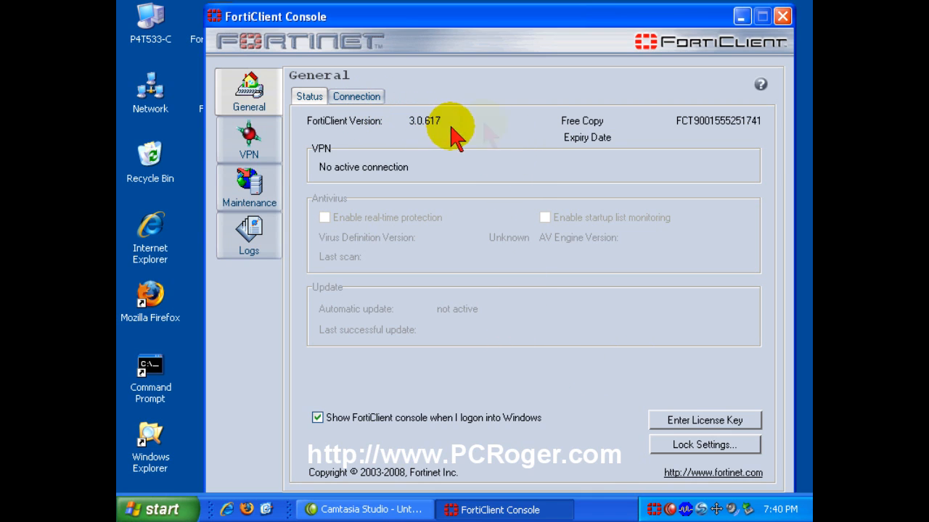
mouse_move(555, 133)
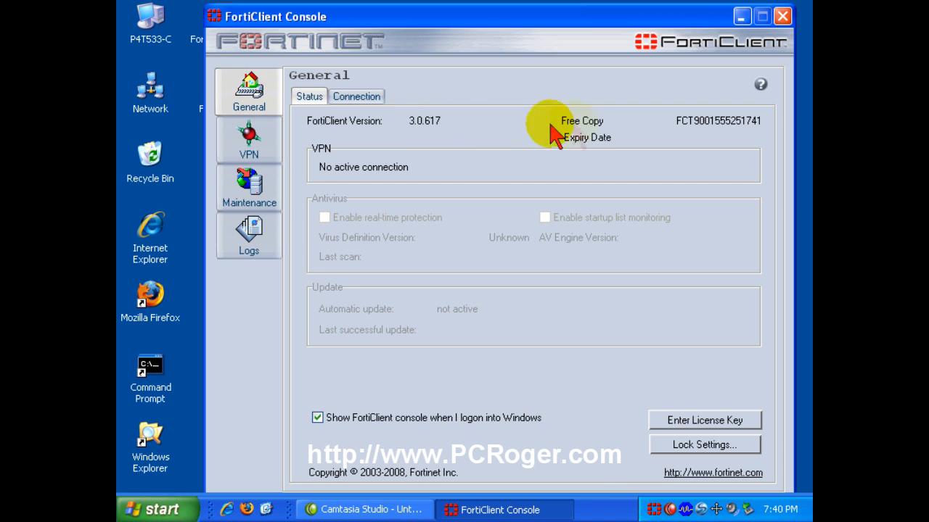
mouse_move(577, 148)
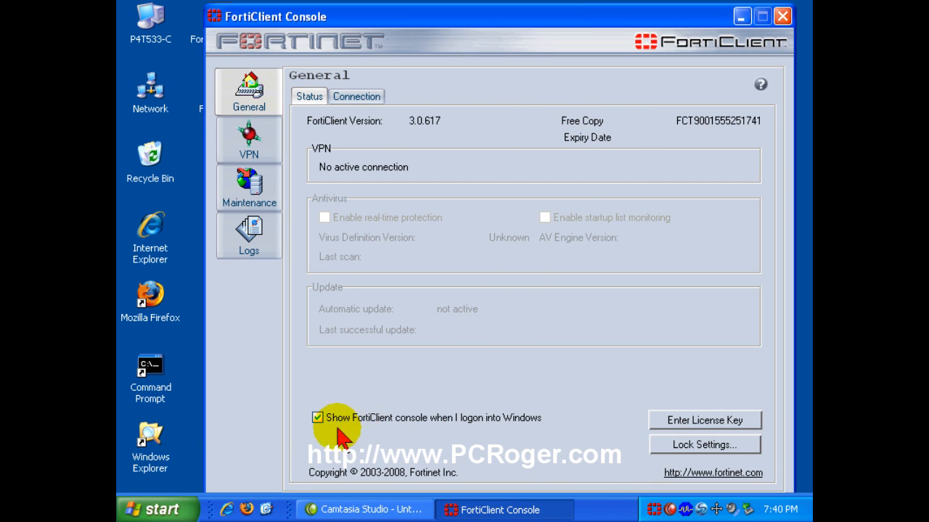
mouse_move(397, 438)
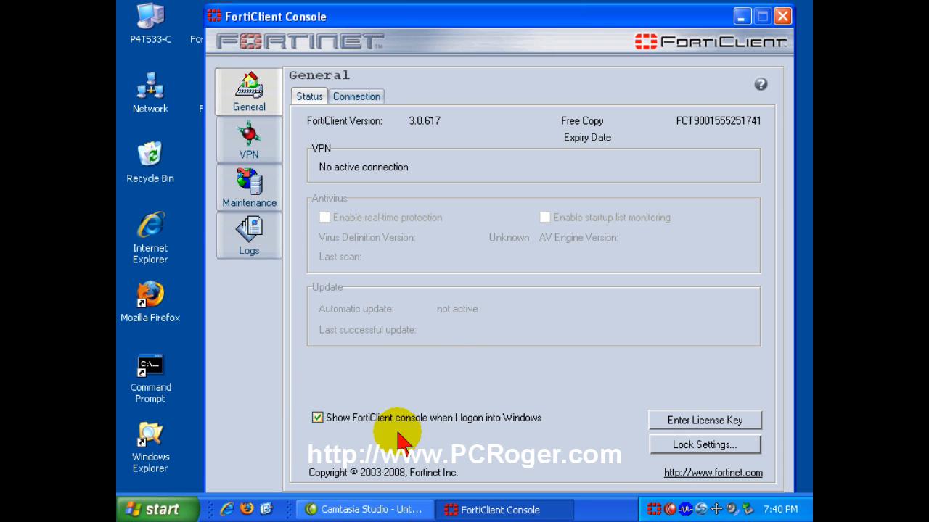
mouse_move(318, 418)
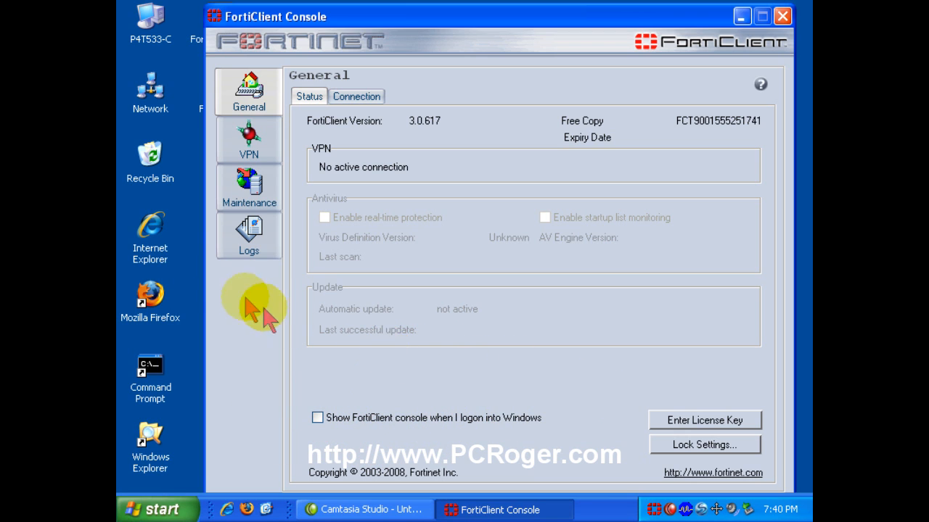
Switch the console to the VPN section from the left panel
left_click(248, 139)
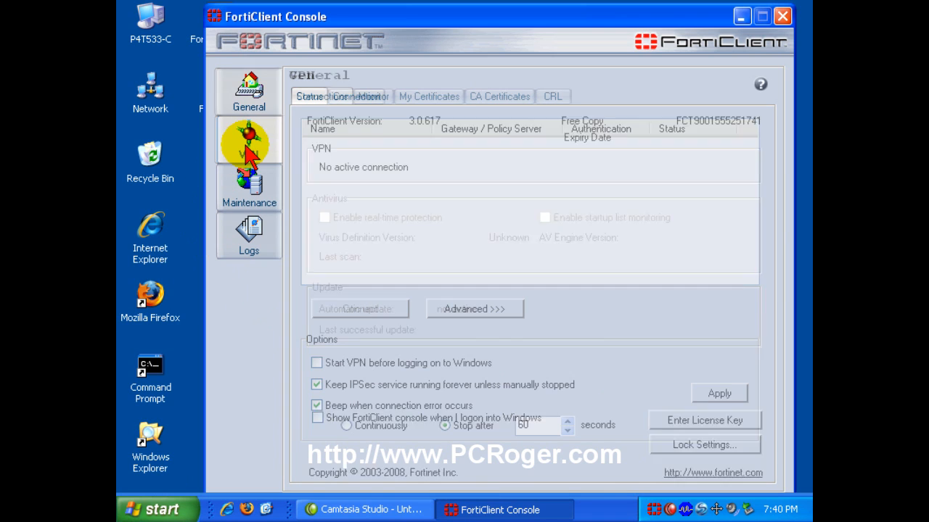
On VPN Connections, uncheck 'Keep IPSec service running forever unless manually stopped'
left_click(248, 139)
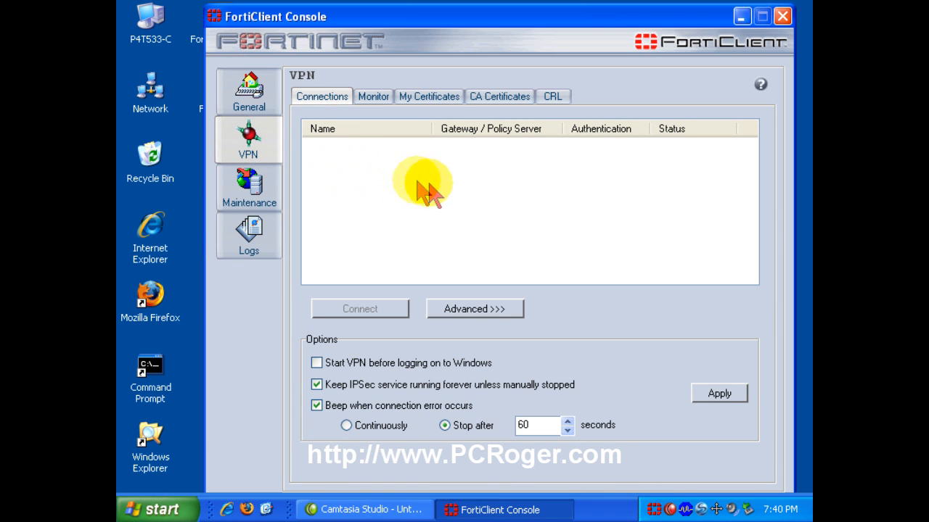
mouse_move(268, 403)
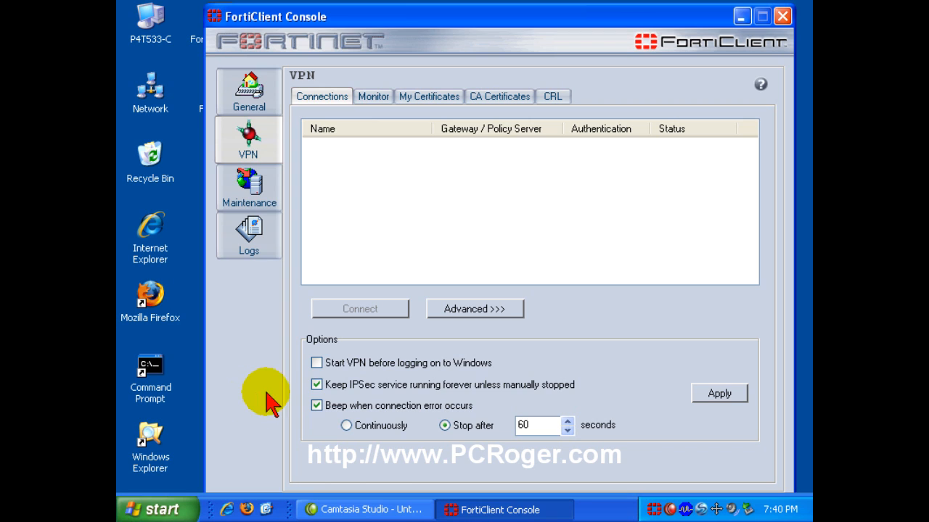
left_click(316, 385)
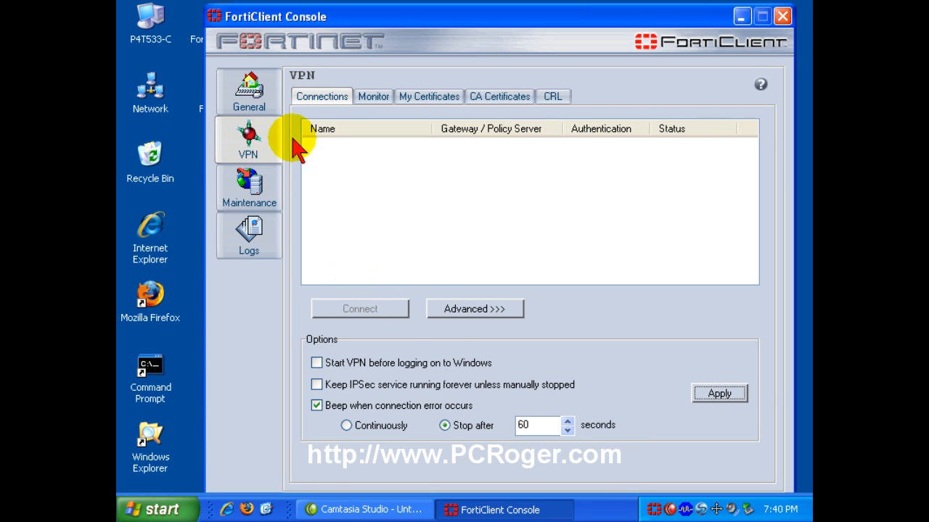
mouse_move(355, 166)
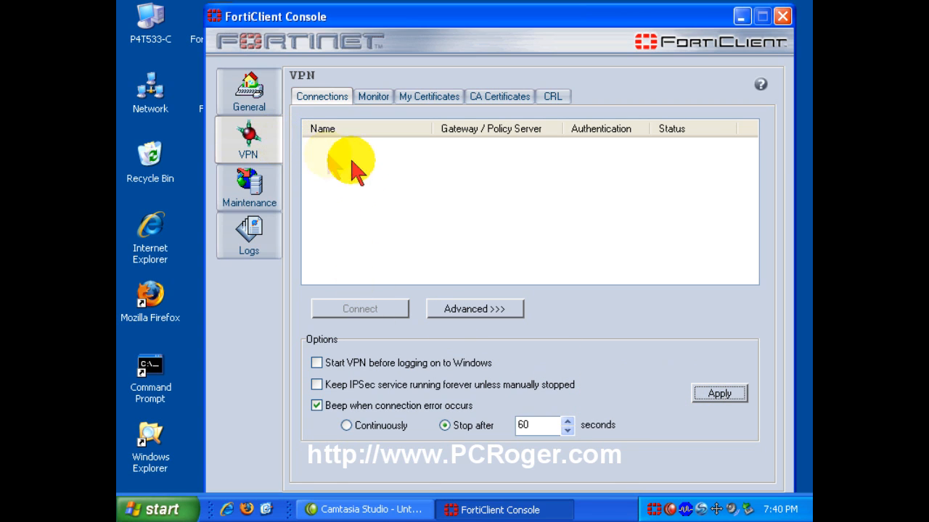
mouse_move(360, 167)
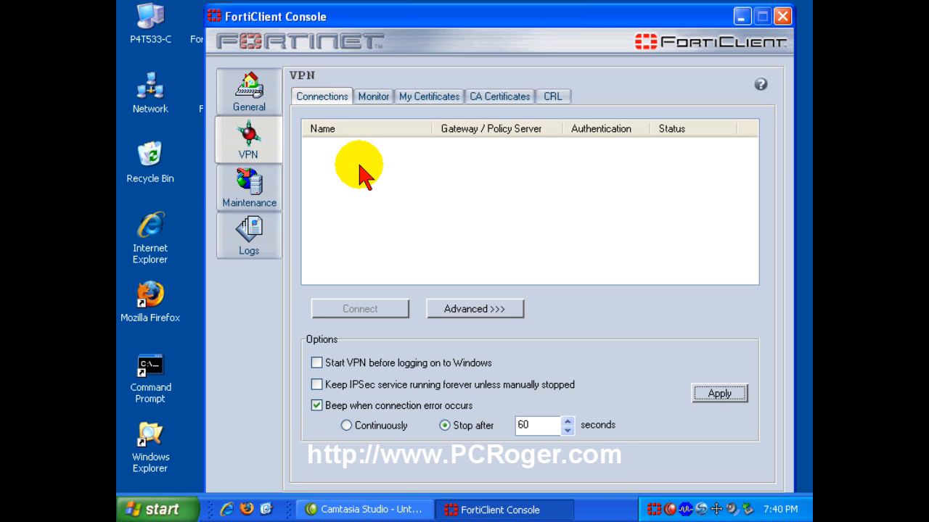
mouse_move(392, 196)
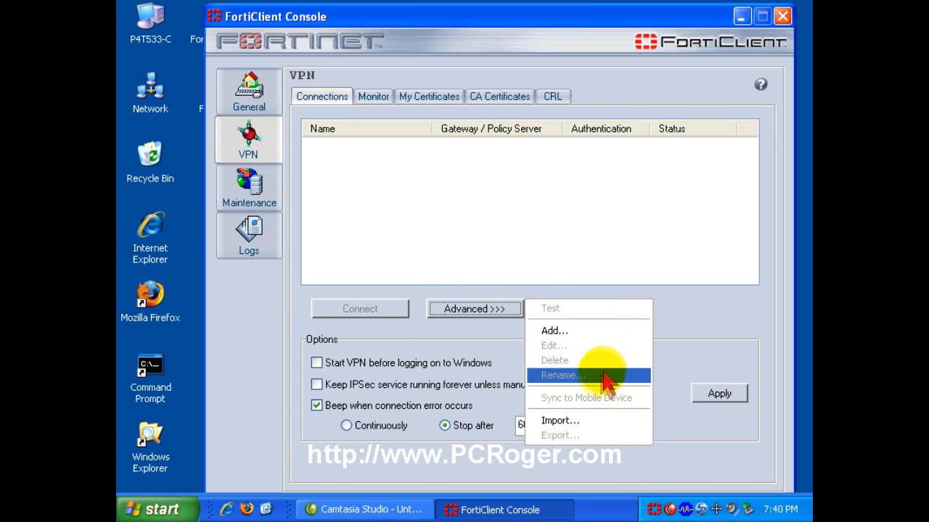
Import the TEST.vpl policy from the KINGSTON (F:) drive as a VPN connection
left_click(560, 420)
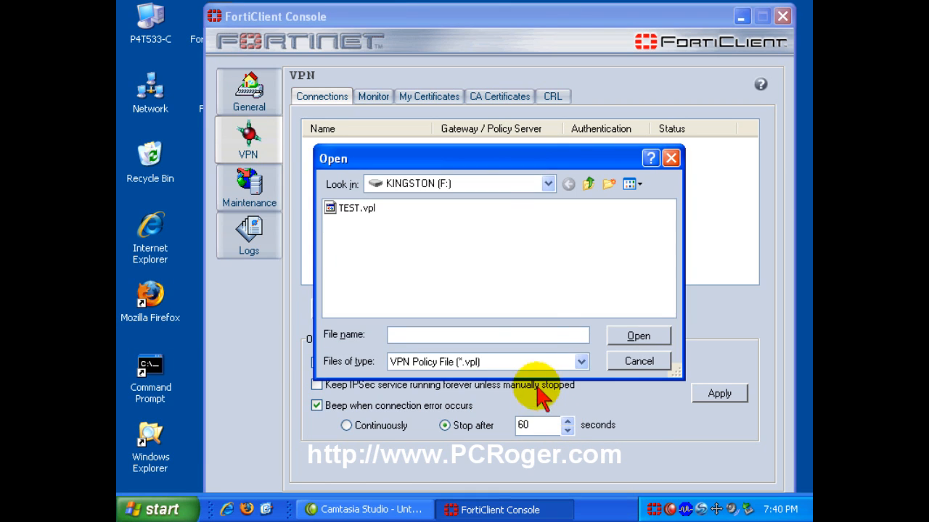
left_click(548, 183)
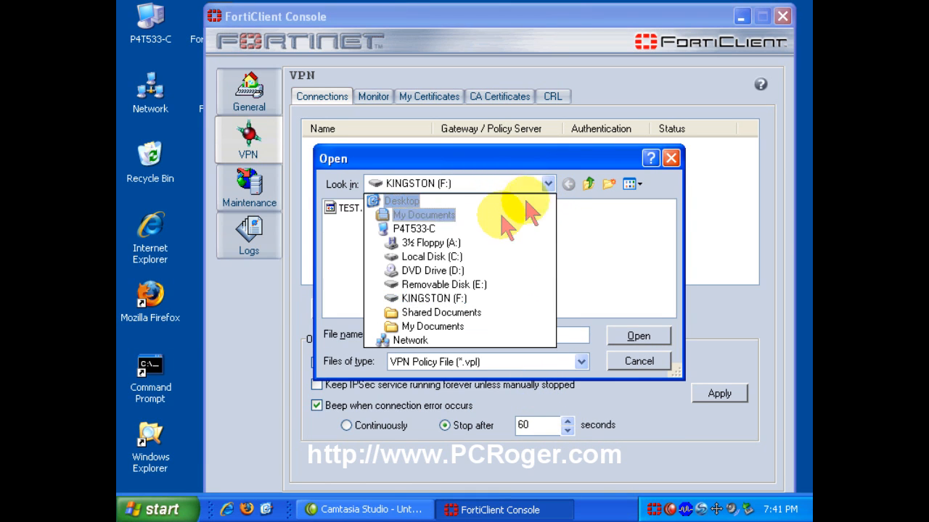
left_click(434, 299)
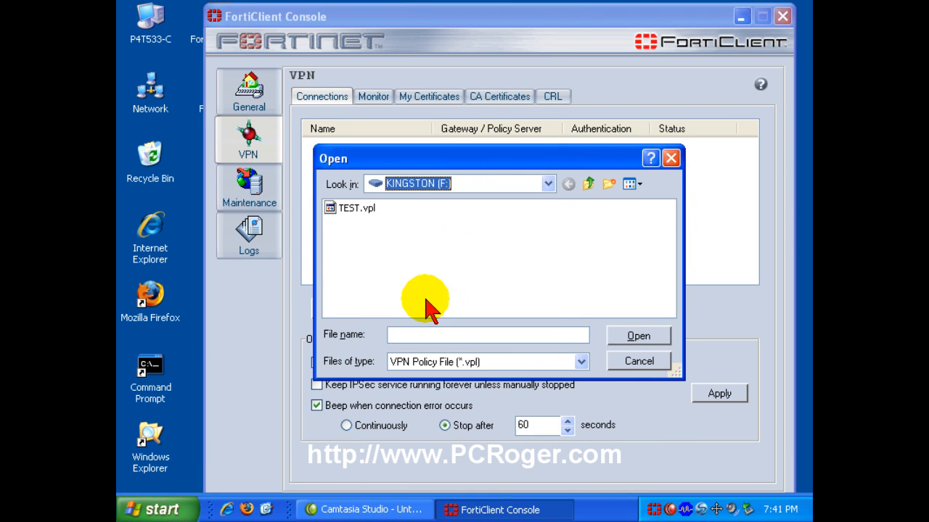
mouse_move(366, 225)
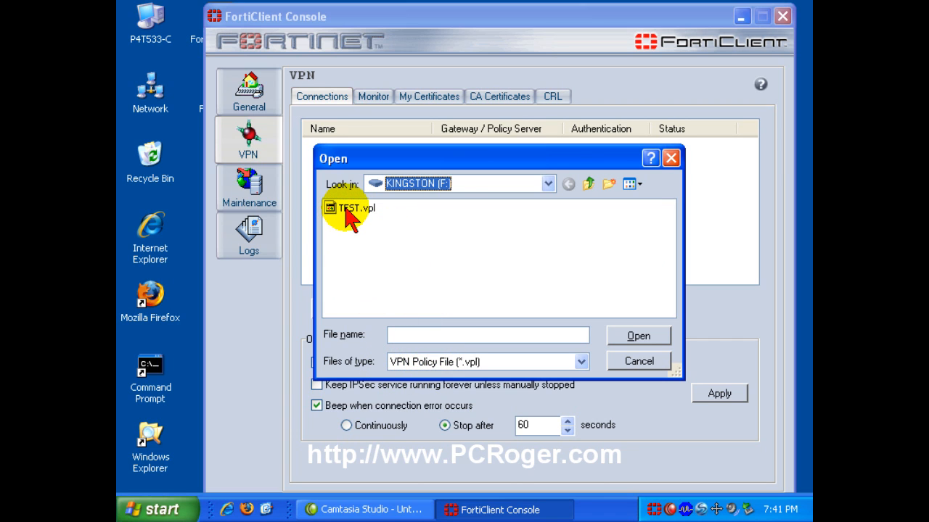
left_click(637, 360)
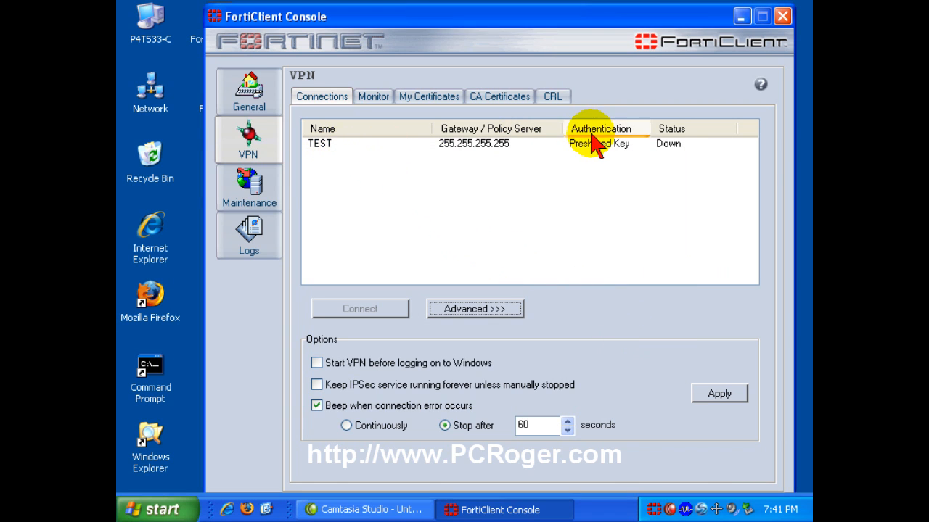
mouse_move(670, 152)
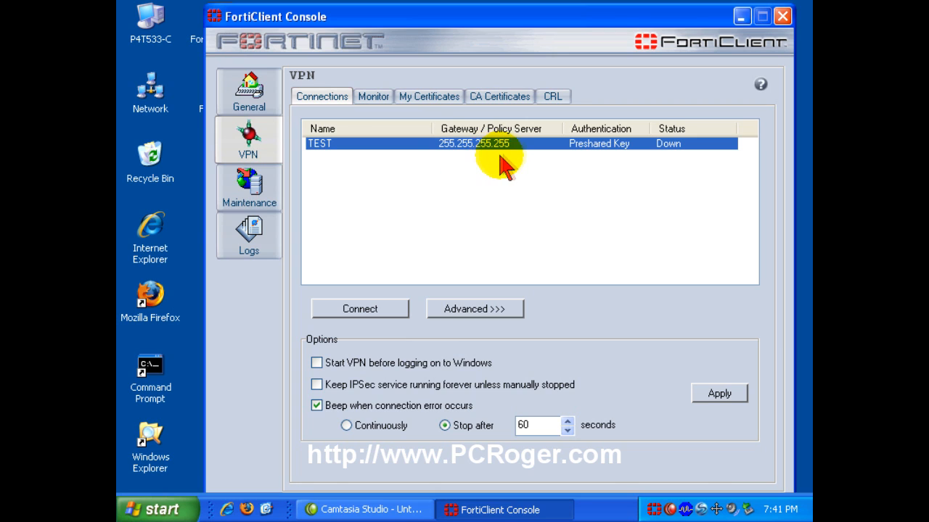
mouse_move(517, 158)
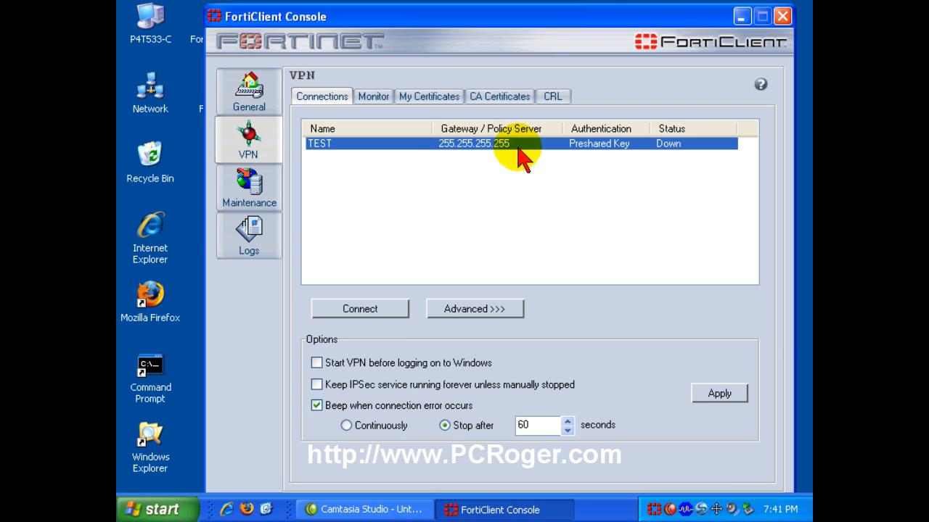
mouse_move(374, 203)
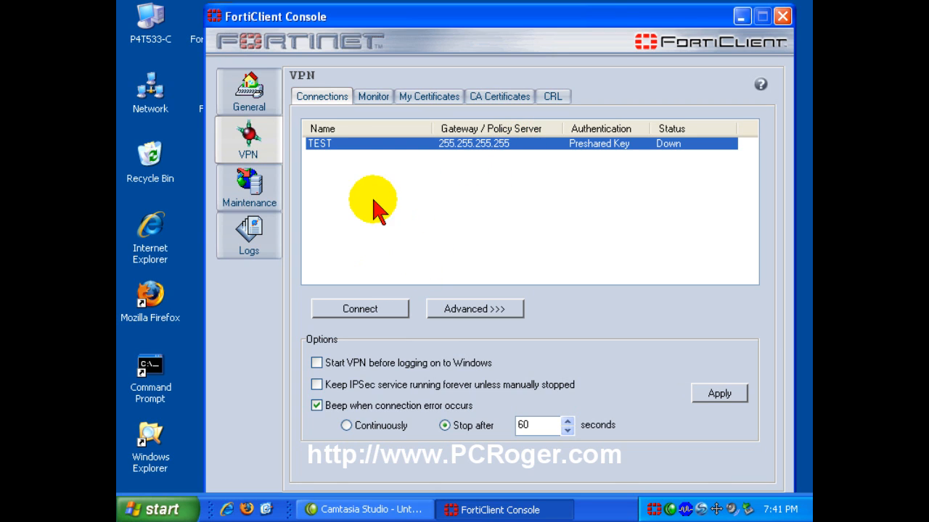
mouse_move(580, 331)
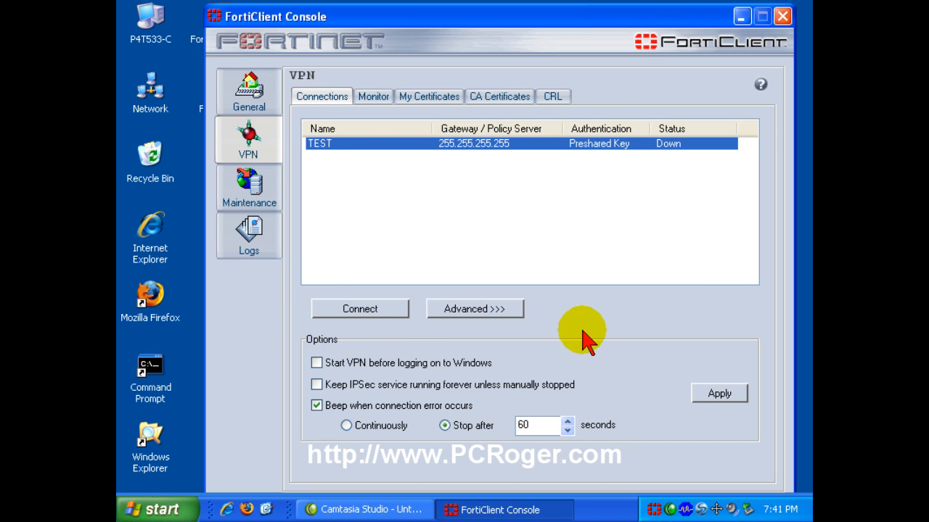
mouse_move(577, 308)
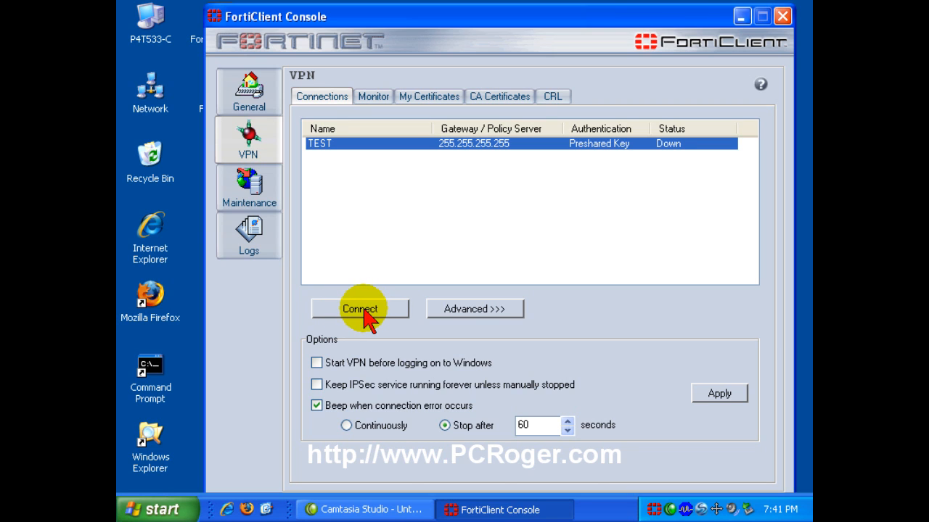
mouse_move(671, 157)
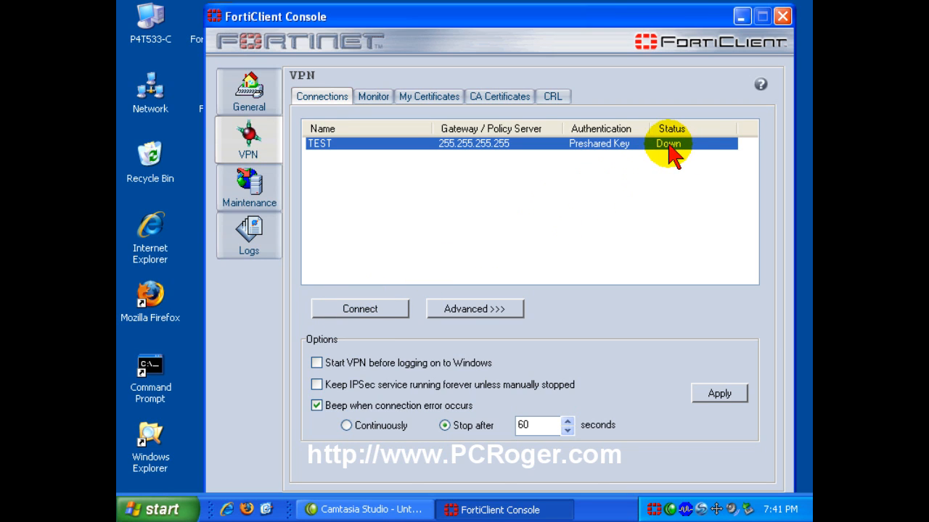
mouse_move(699, 157)
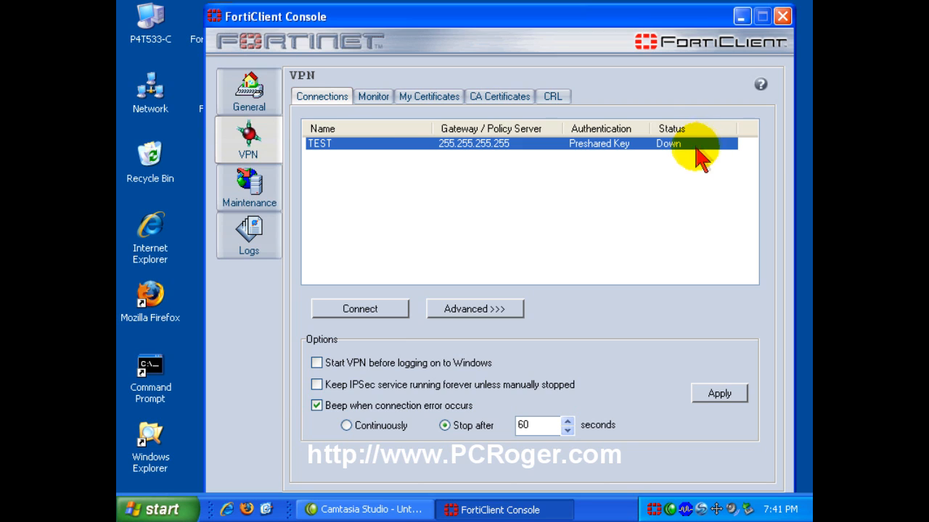
mouse_move(653, 203)
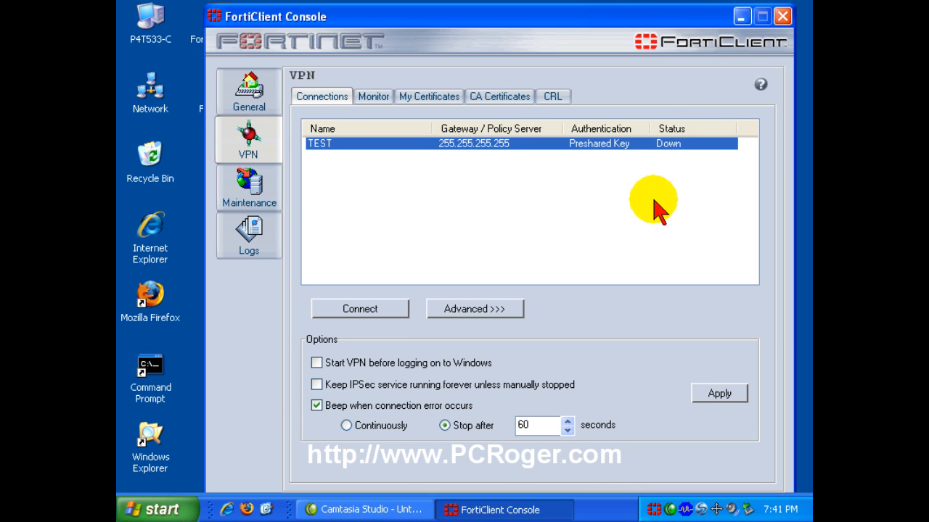
mouse_move(412, 287)
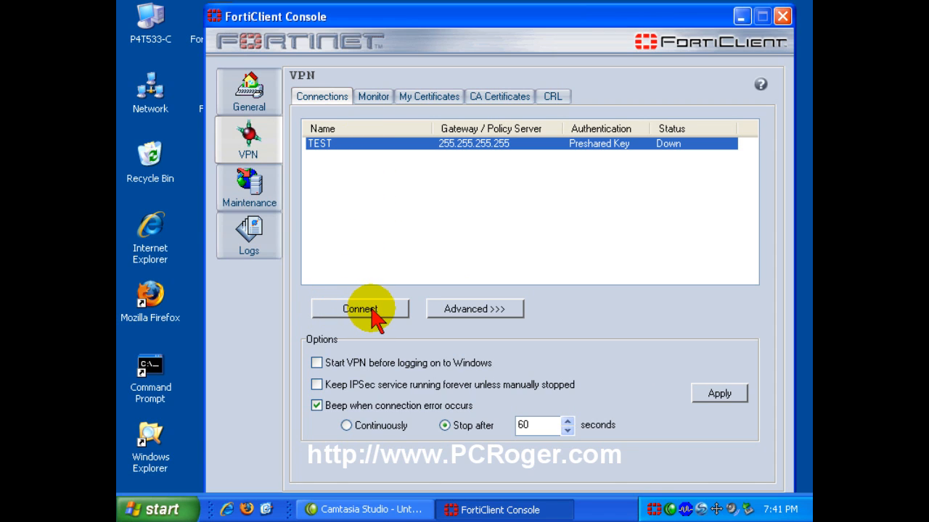
mouse_move(293, 290)
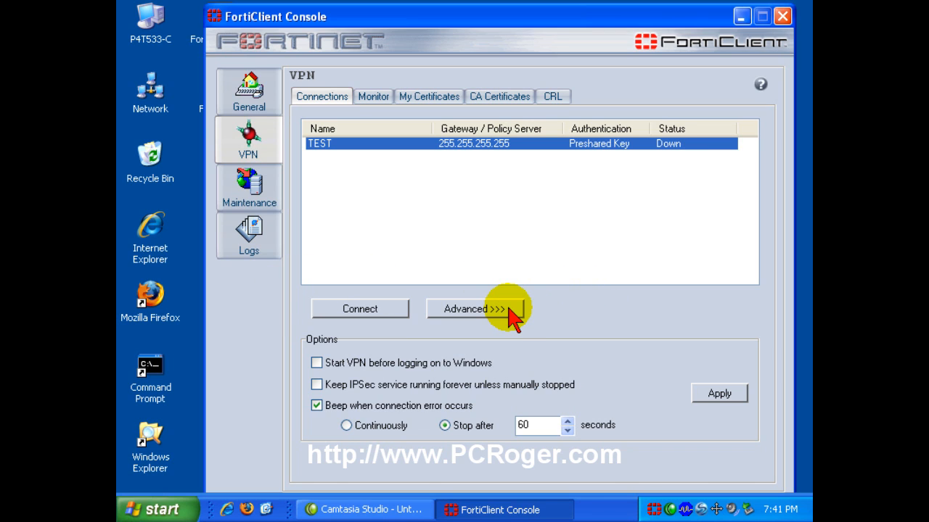
Show the Advanced management options for the TEST connection
left_click(473, 307)
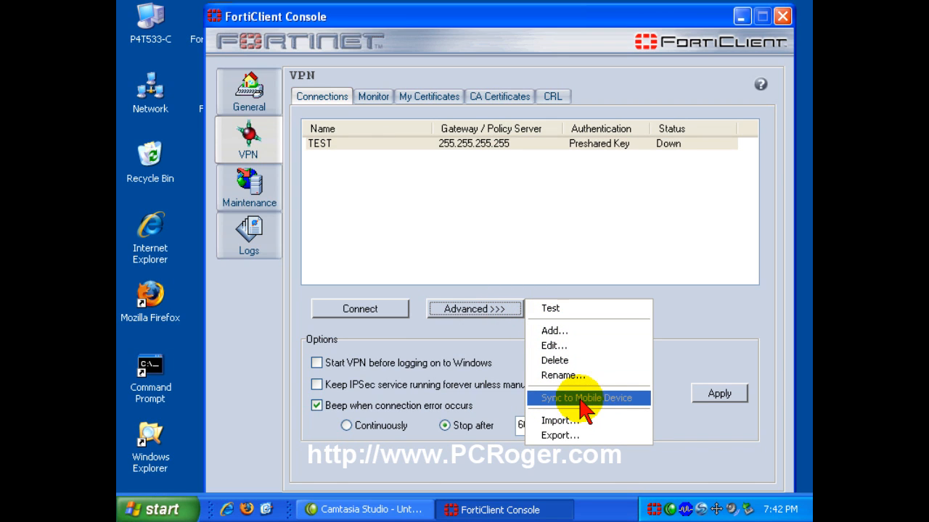
mouse_move(639, 409)
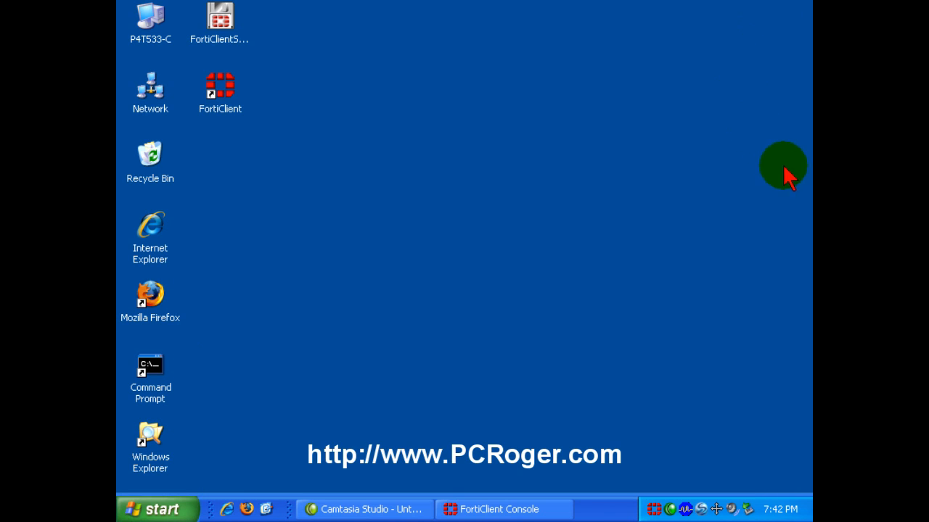
mouse_move(581, 505)
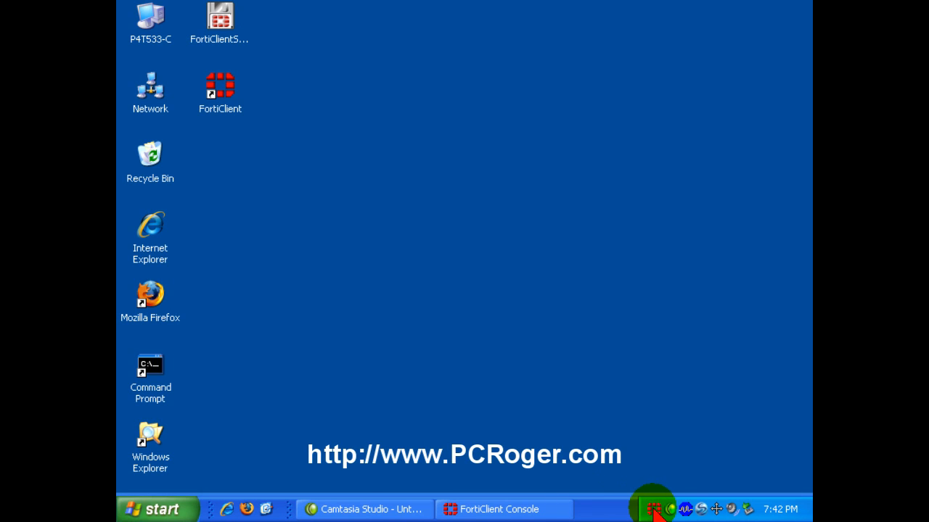
Shut down FortiClient from its tray icon and confirm stopping its services
right_click(653, 508)
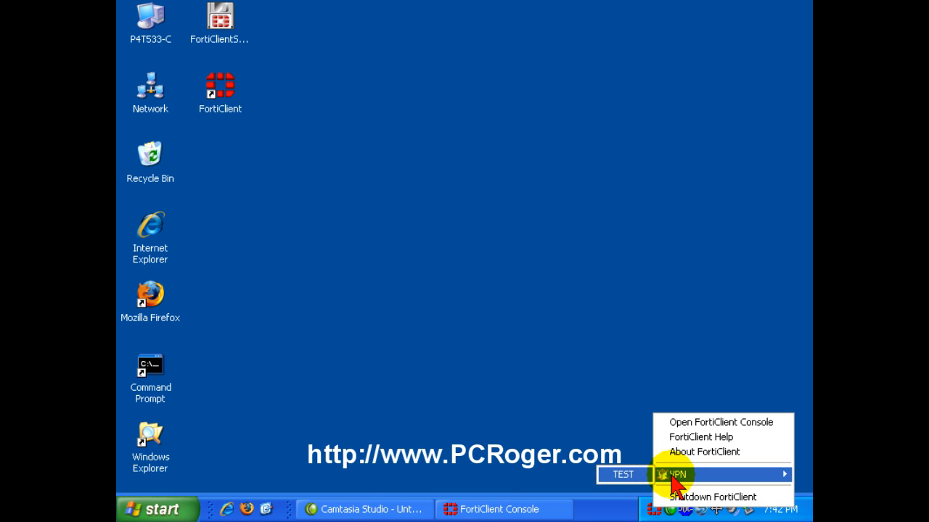
left_click(713, 496)
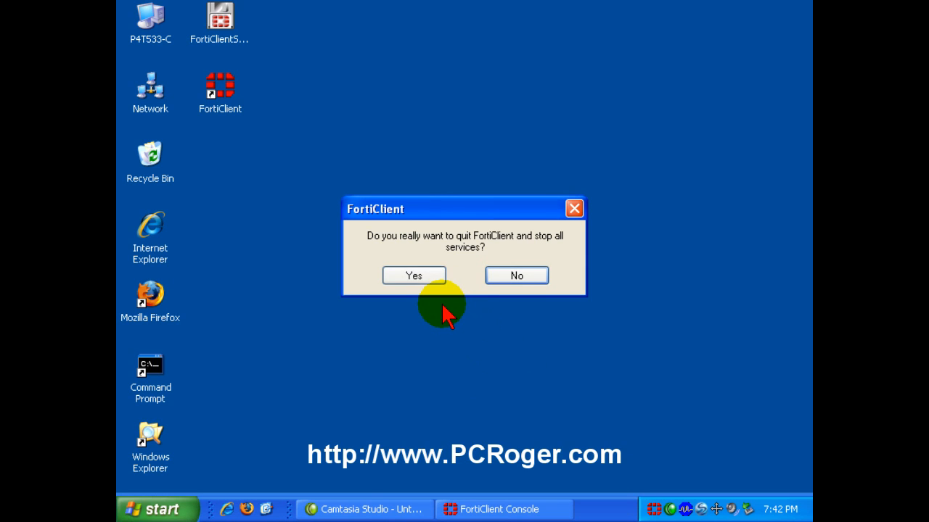
left_click(412, 275)
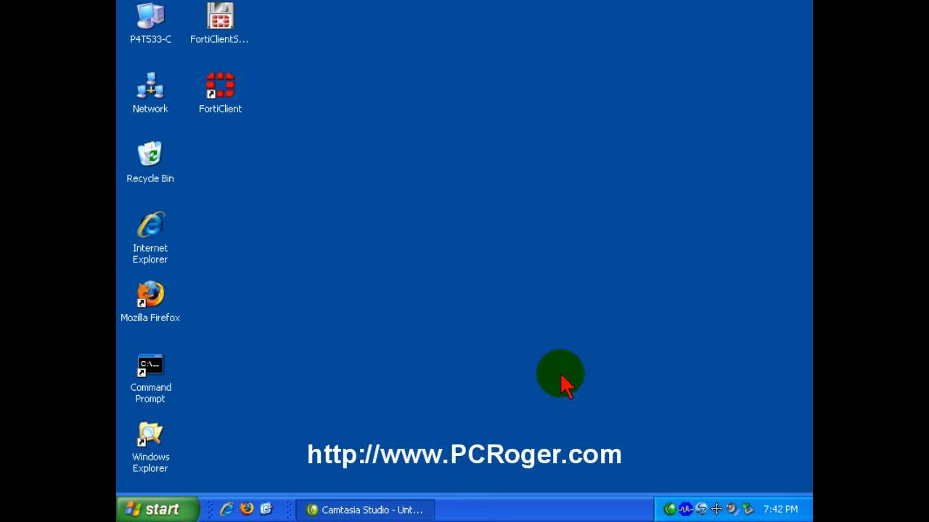
left_click(221, 83)
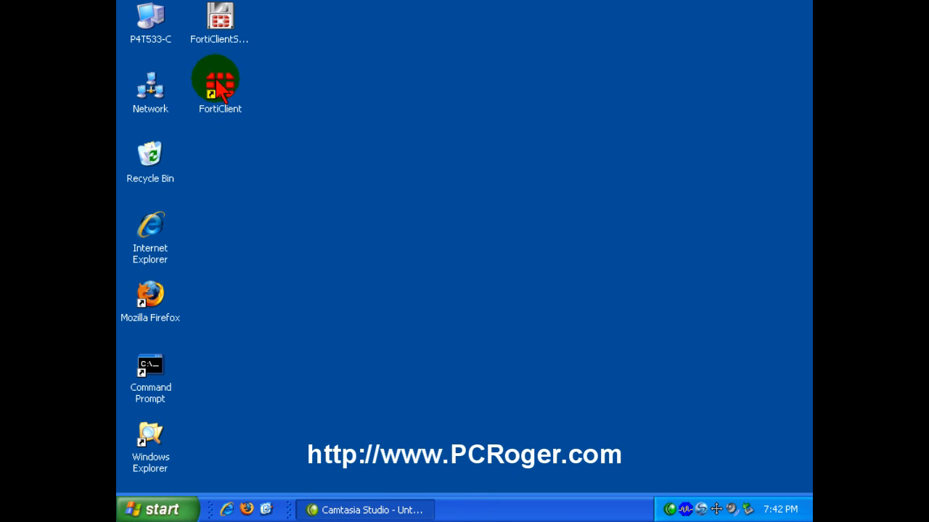
left_click_drag(220, 80, 224, 303)
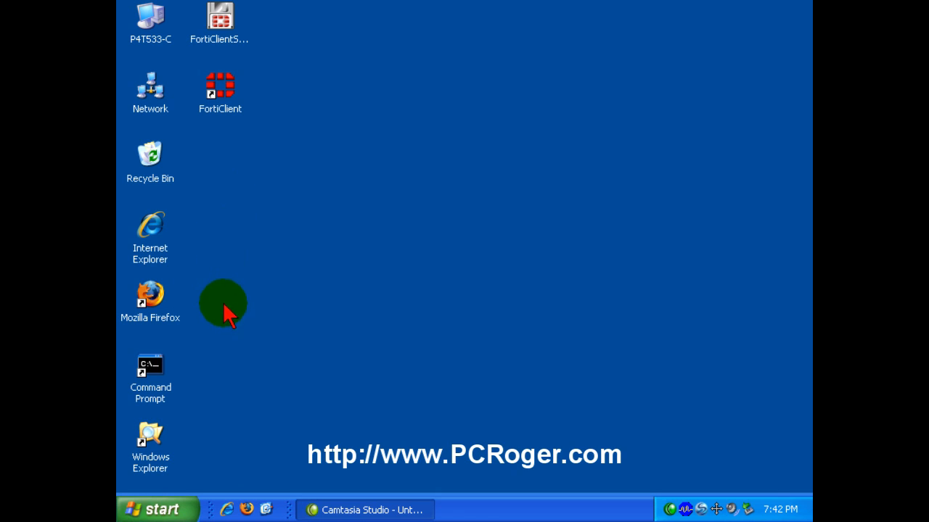
left_click(156, 508)
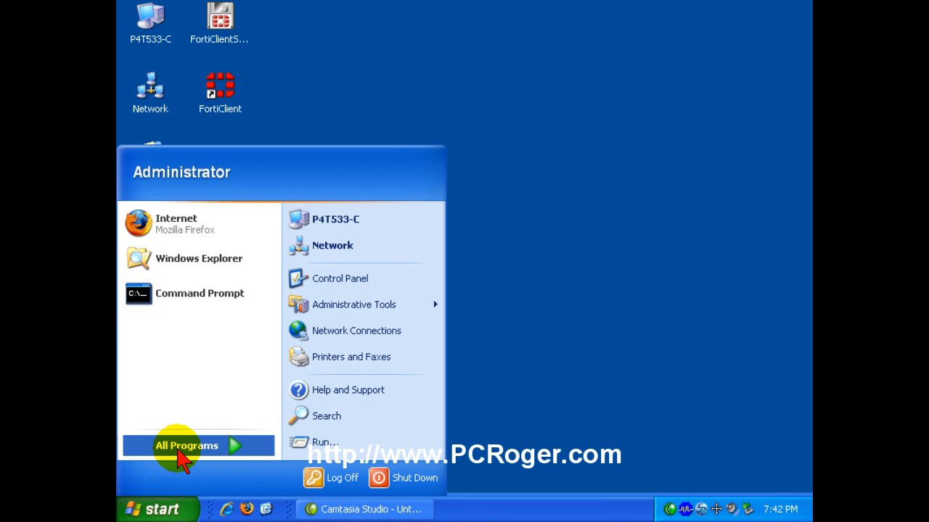
left_click(186, 446)
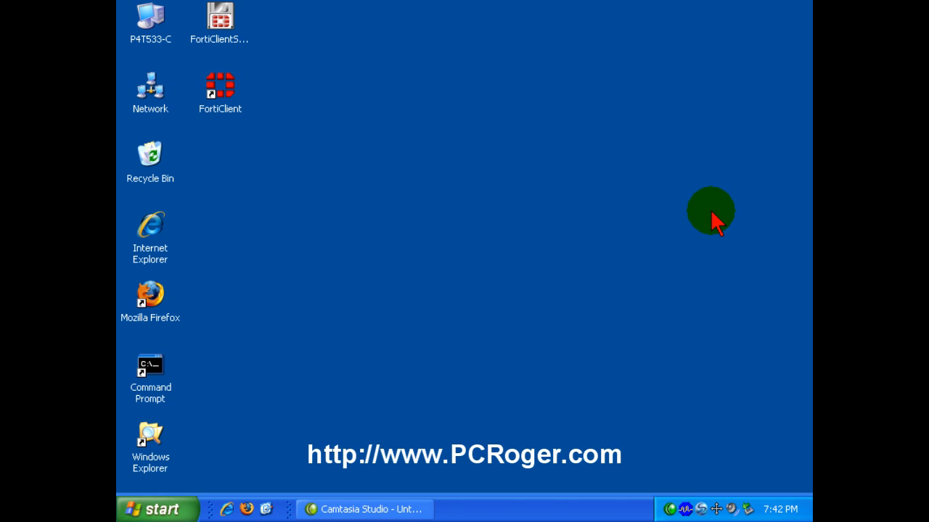
mouse_move(673, 214)
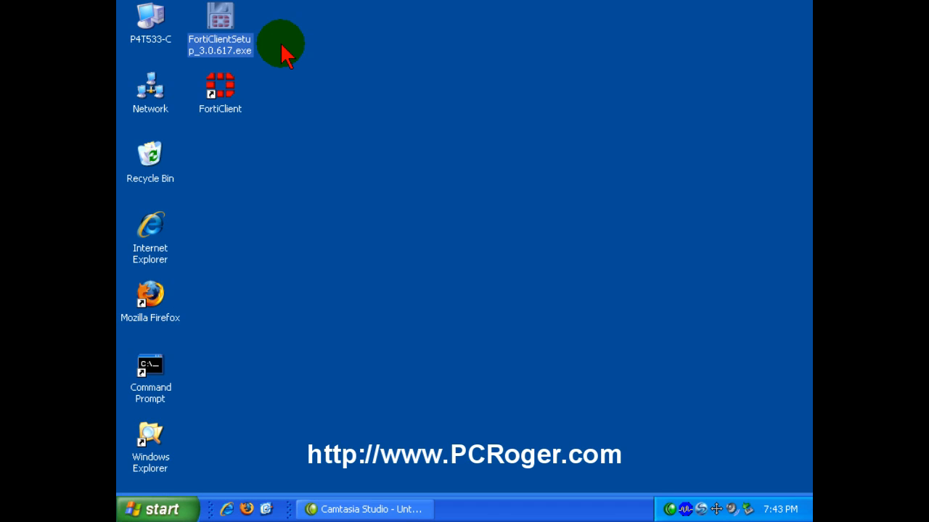
mouse_move(366, 114)
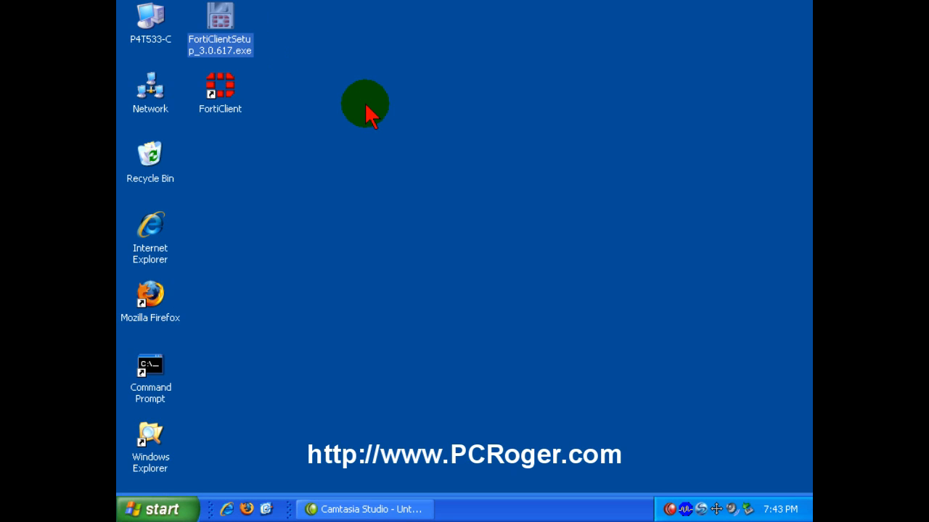